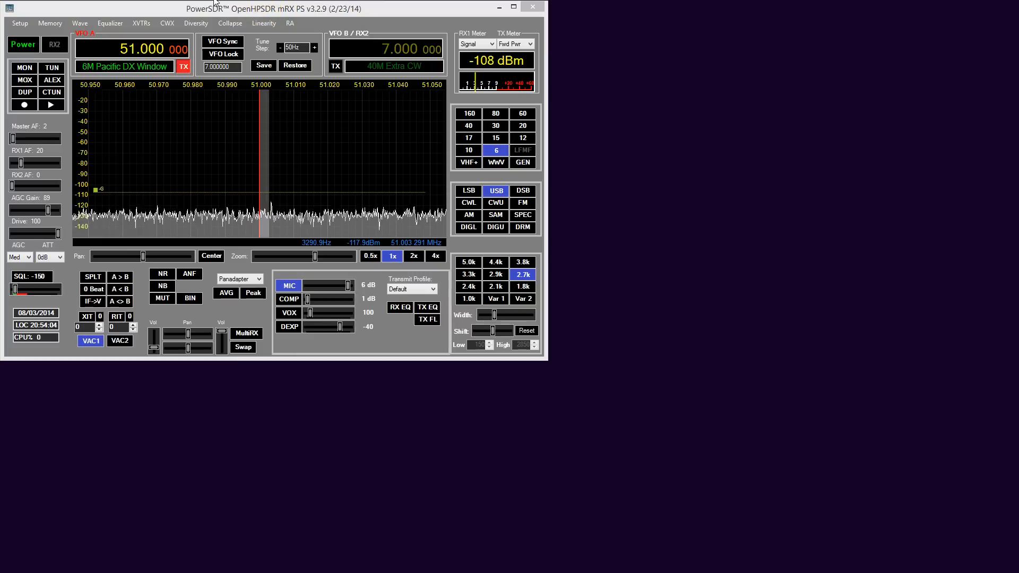
mouse_move(136, 14)
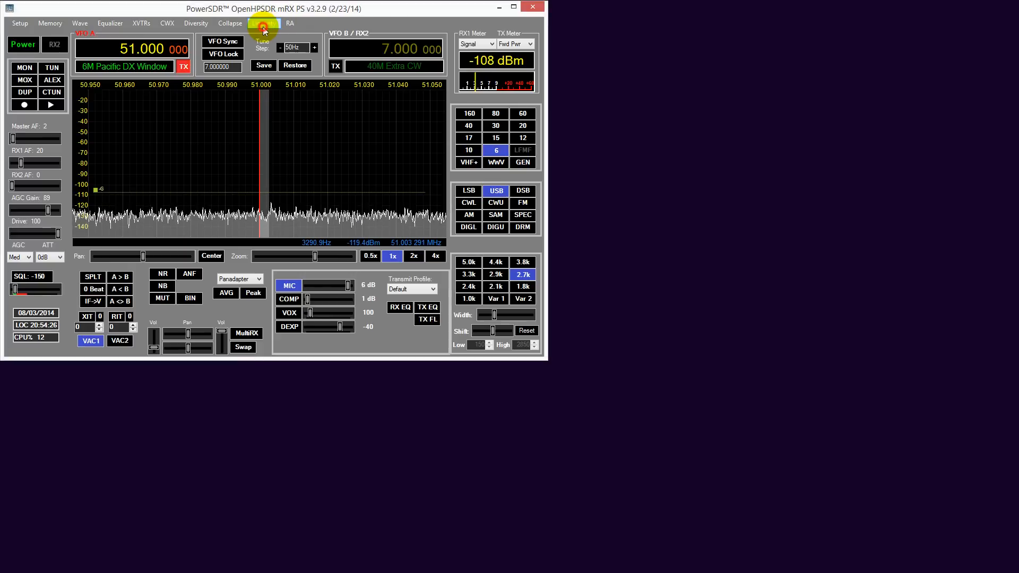
Open the PureSignal 1.0 window from the Linearity menu
click(264, 23)
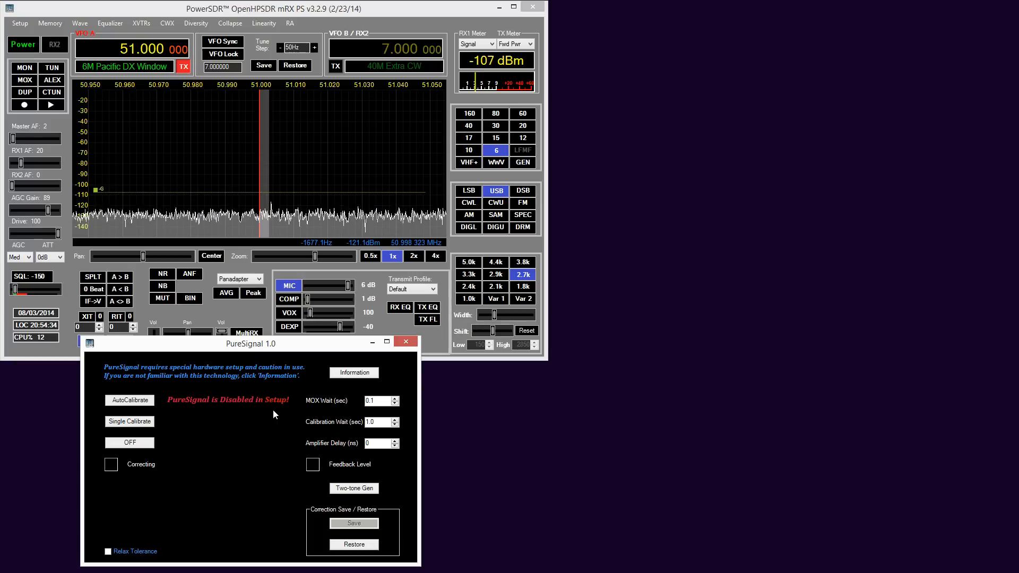
mouse_move(170, 13)
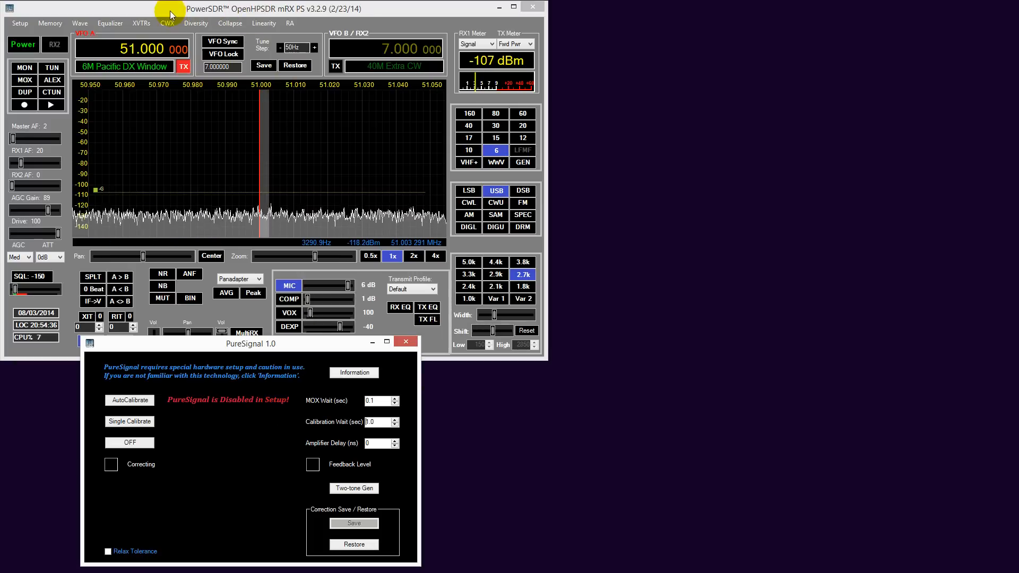
mouse_move(165, 9)
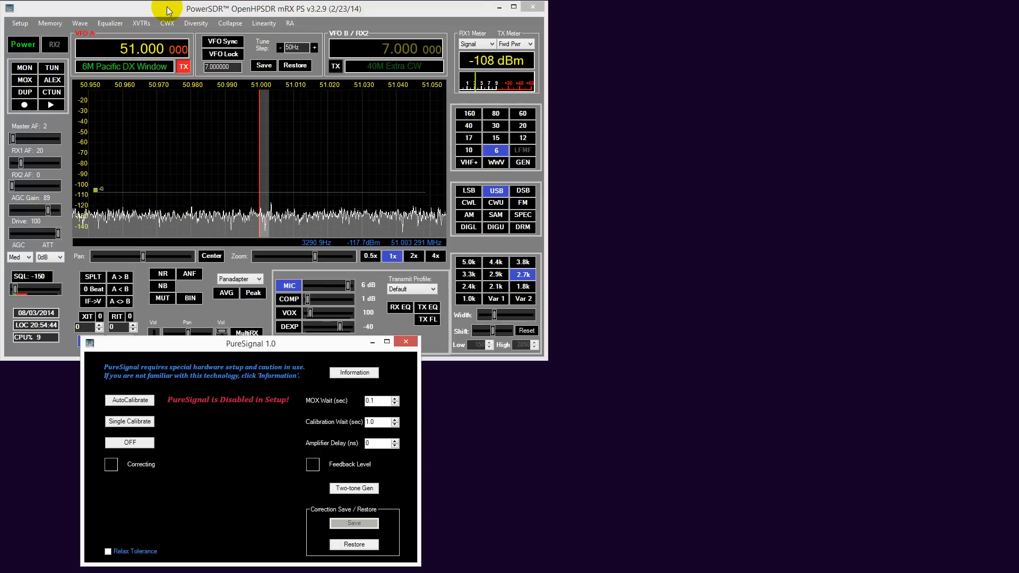
mouse_move(156, 12)
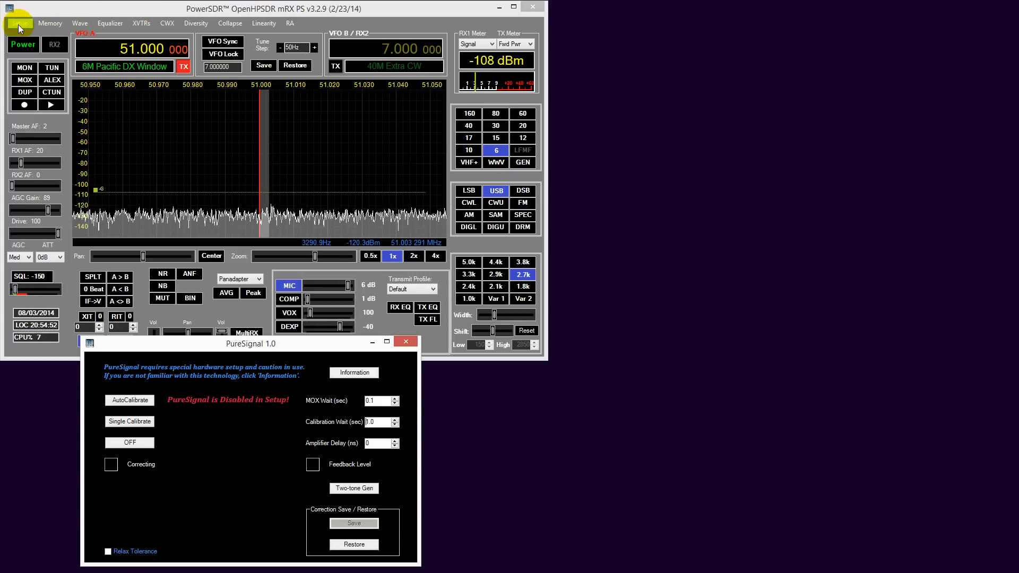
Check the Setup Audio sample rate dropdown, keeping it at 192000
click(19, 24)
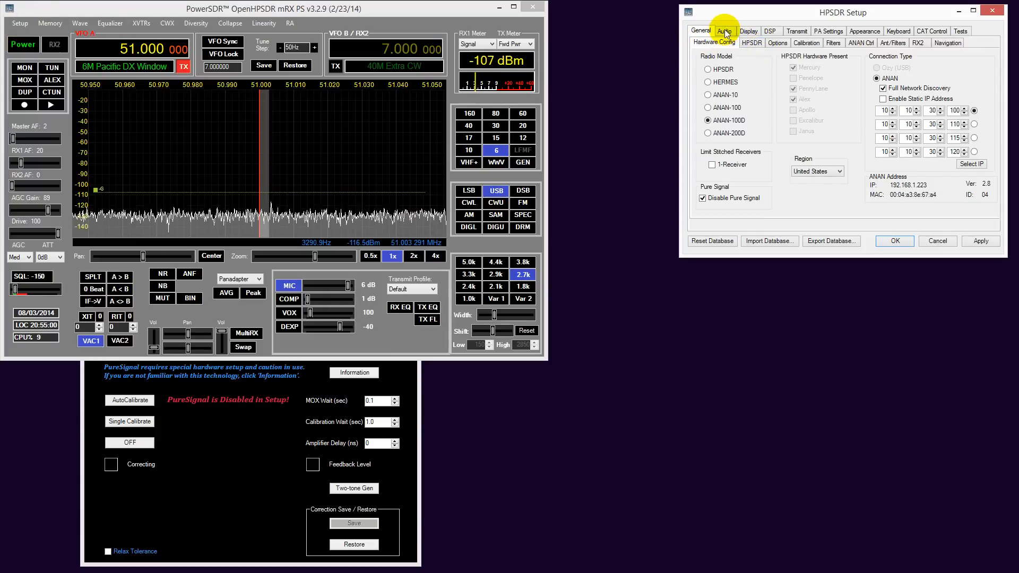
click(723, 31)
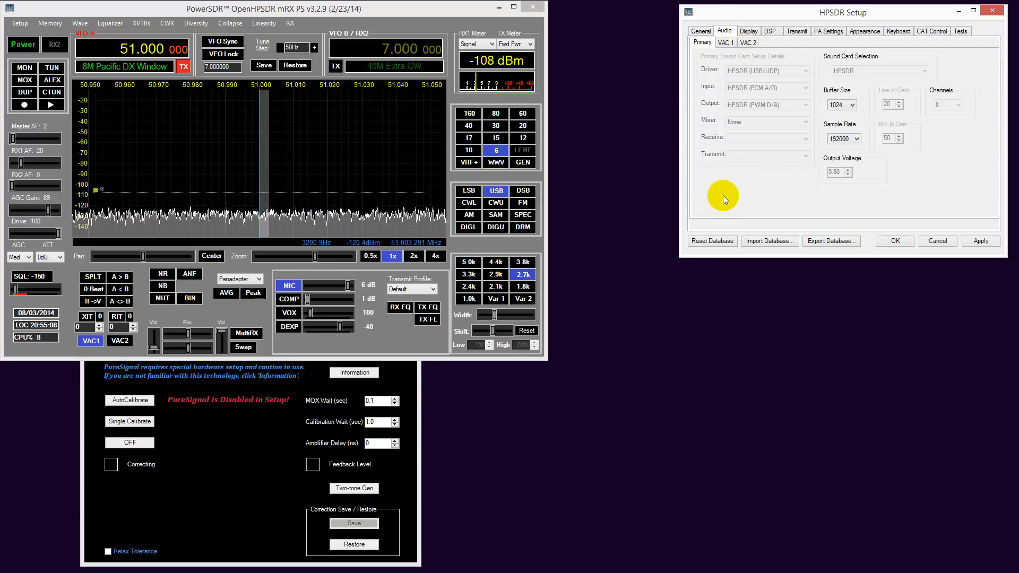
mouse_move(858, 159)
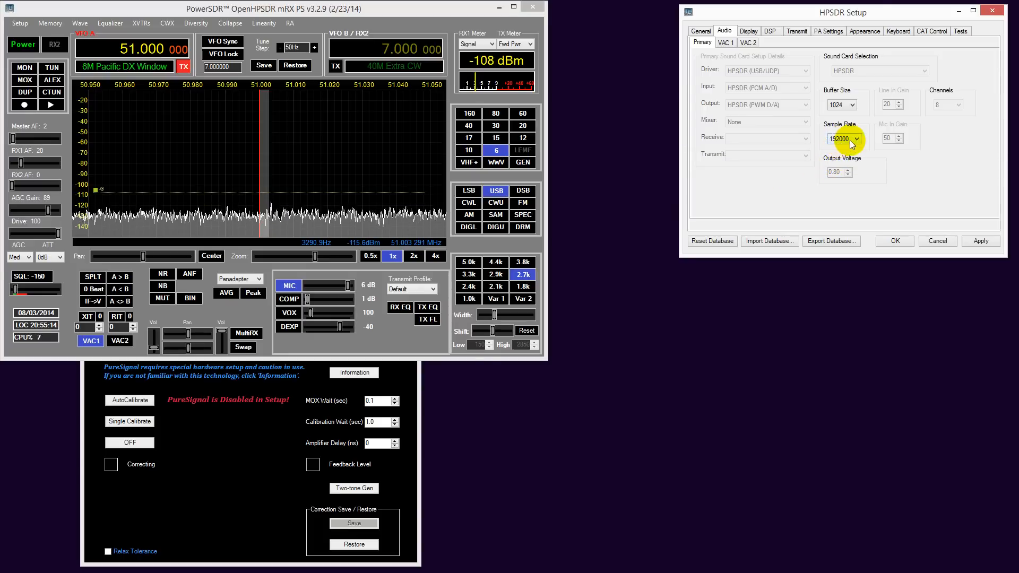
click(856, 139)
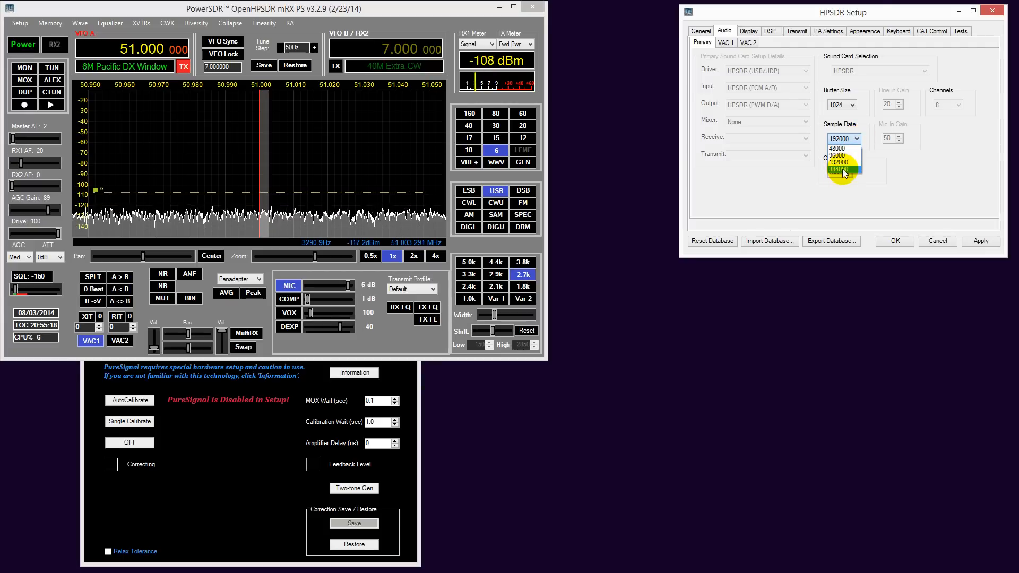
mouse_move(842, 162)
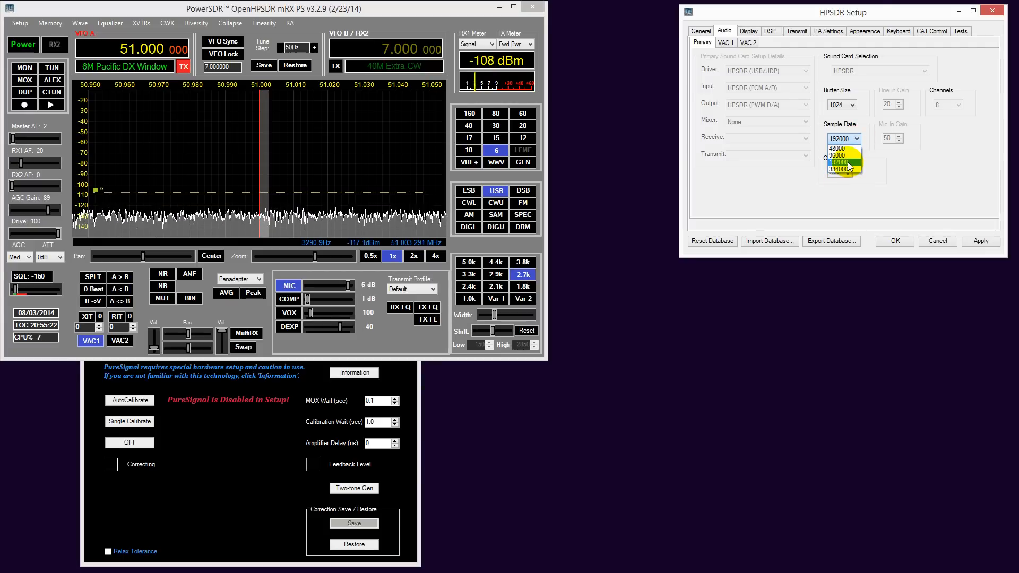
click(845, 165)
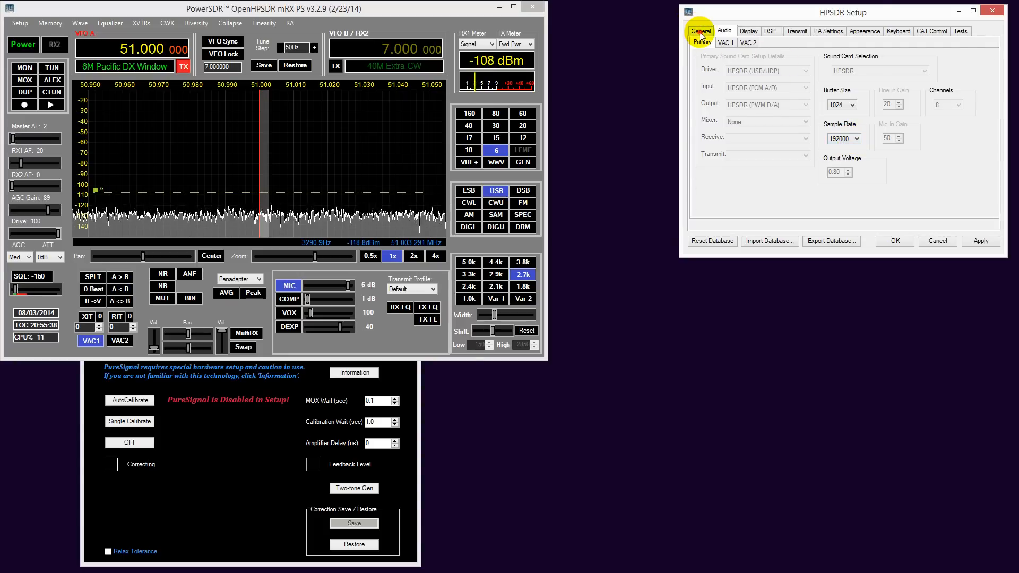
Uncheck Disable Pure Signal in Hardware Config, leaving stitched receivers at 1-Receiver
click(701, 31)
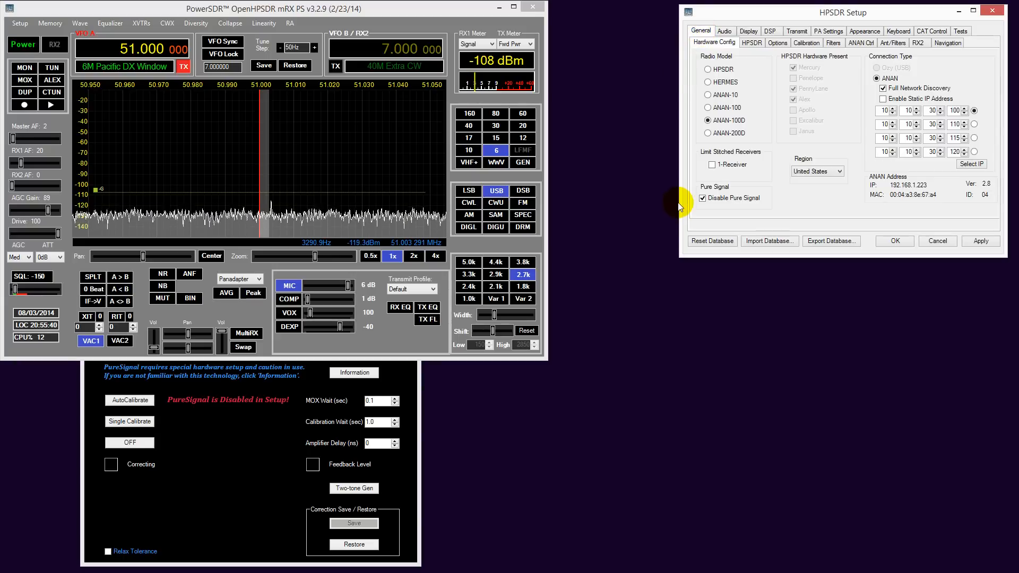
mouse_move(770, 215)
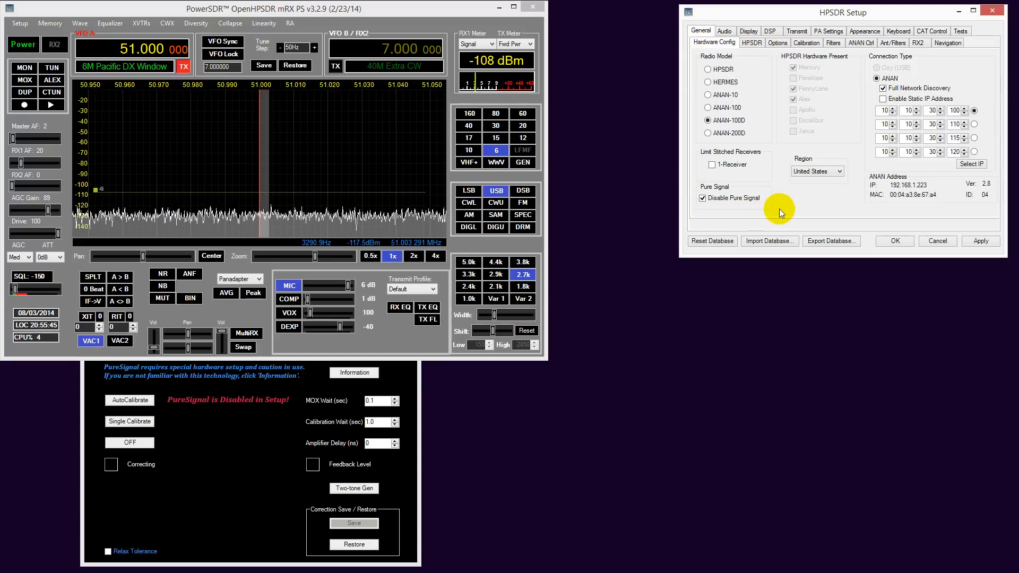
mouse_move(740, 214)
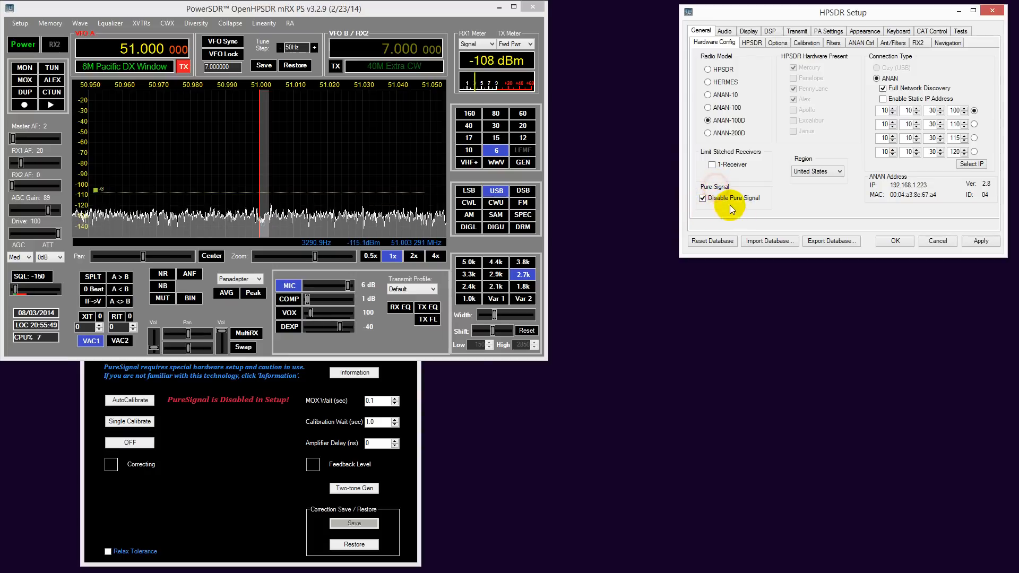
mouse_move(700, 202)
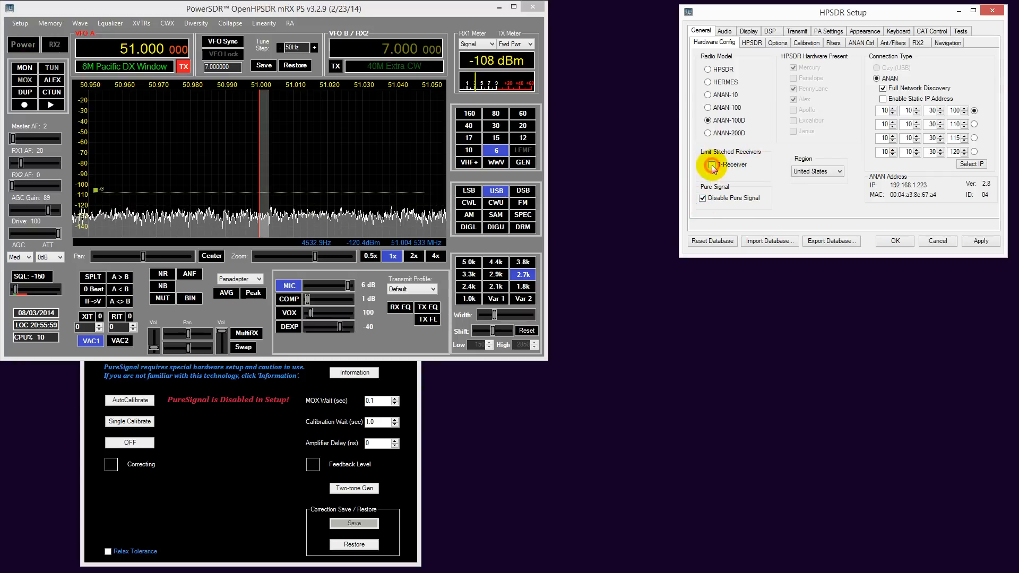
click(712, 164)
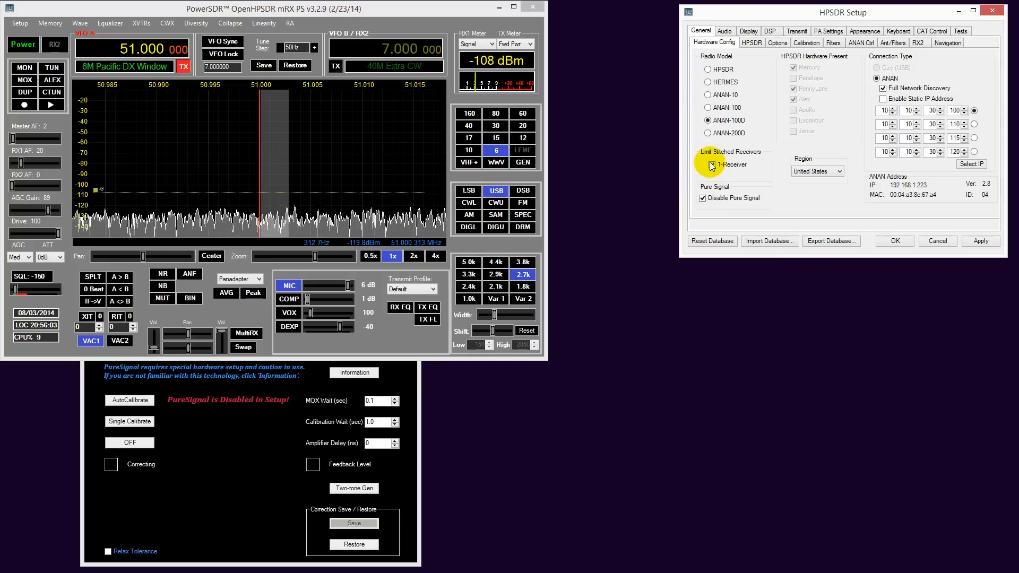
click(713, 164)
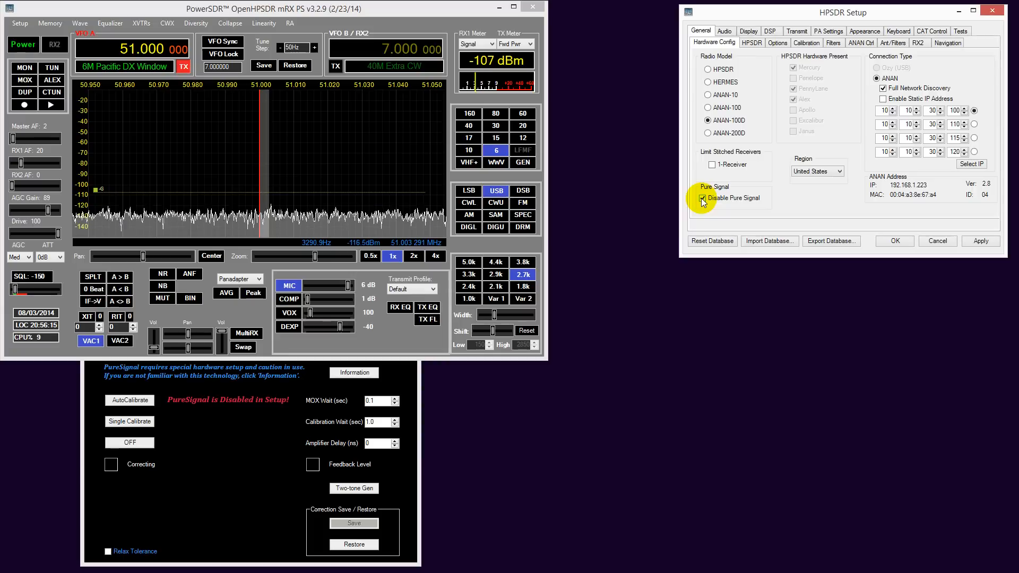
click(700, 198)
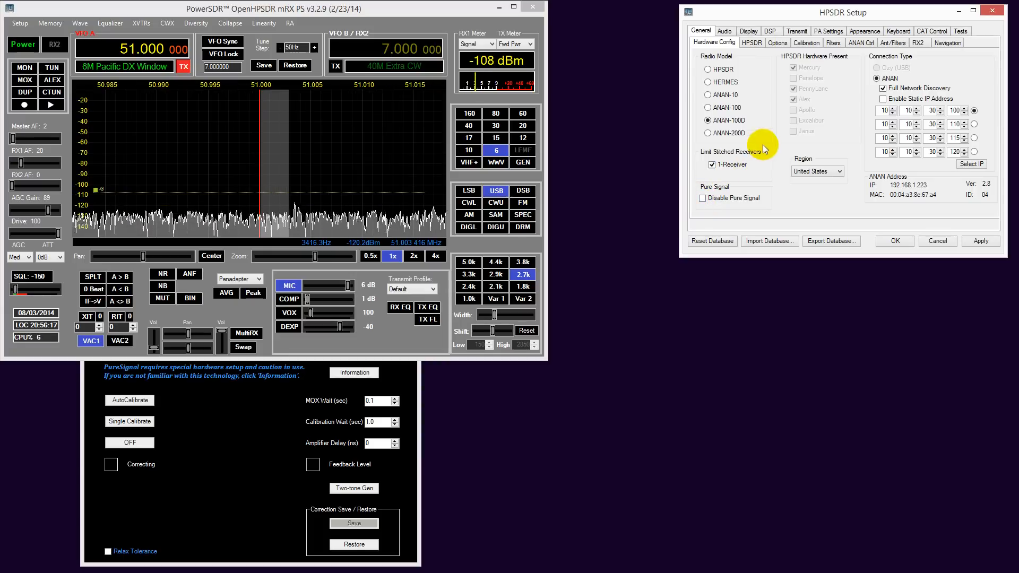
mouse_move(750, 164)
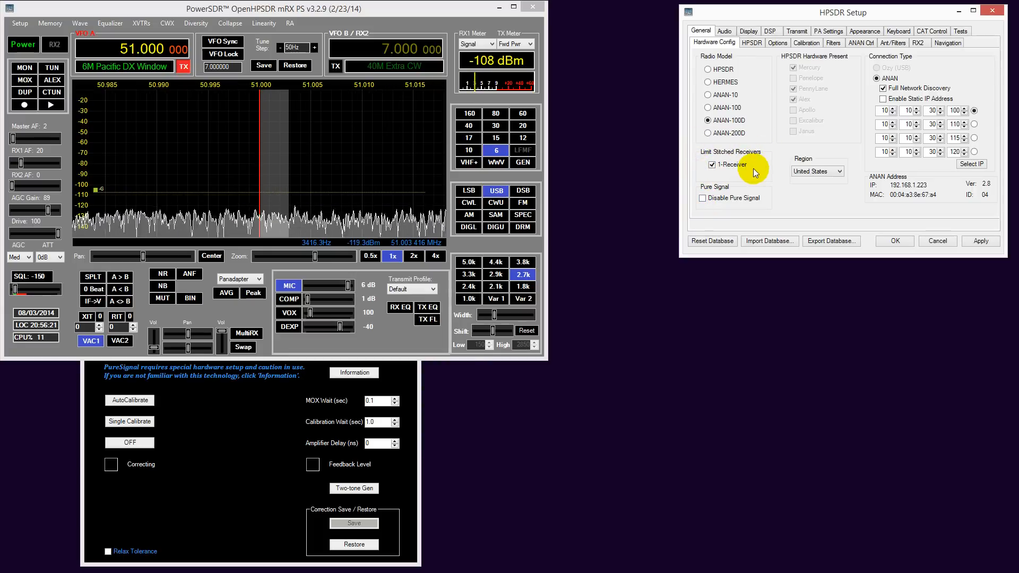
mouse_move(700, 213)
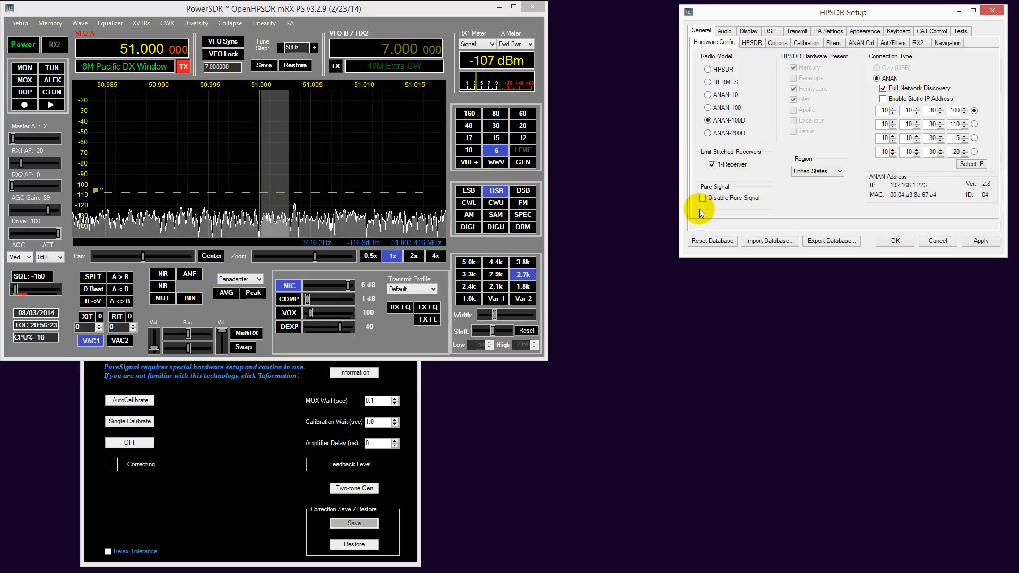
mouse_move(843, 59)
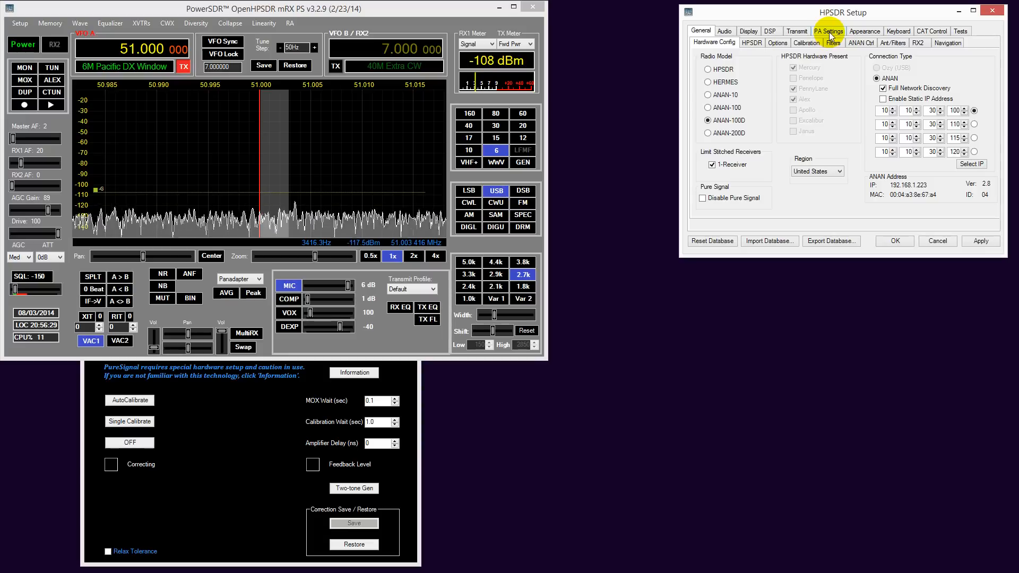
Enable Ext 1 on Tx in the Ant/Filters settings
click(892, 42)
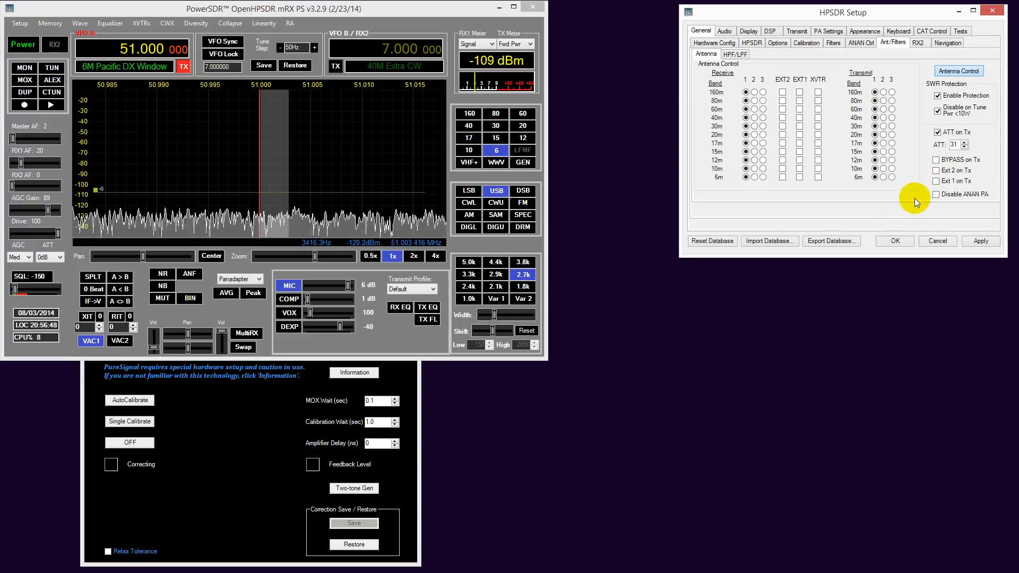
mouse_move(977, 219)
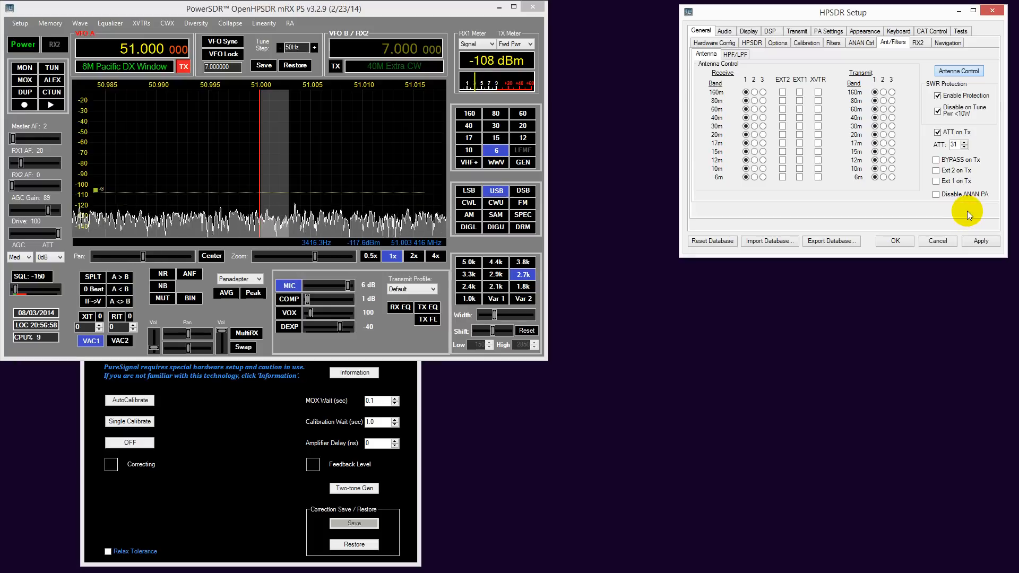
click(936, 181)
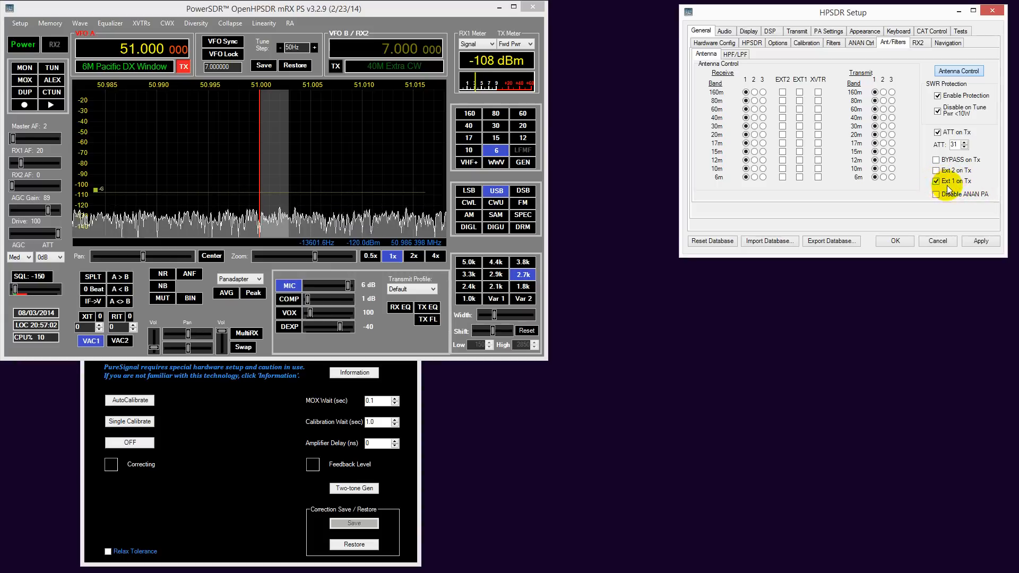
mouse_move(935, 181)
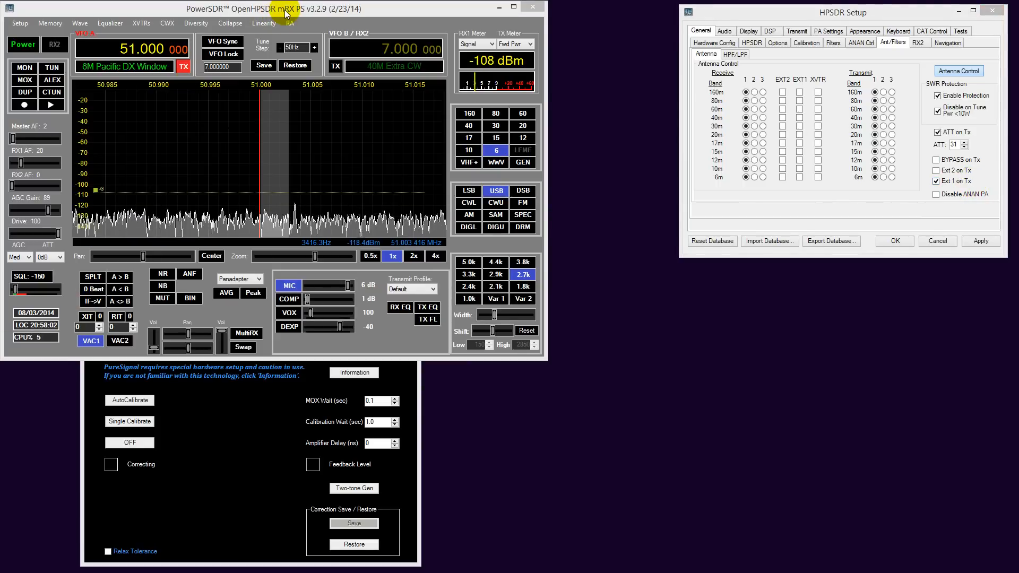
mouse_move(345, 195)
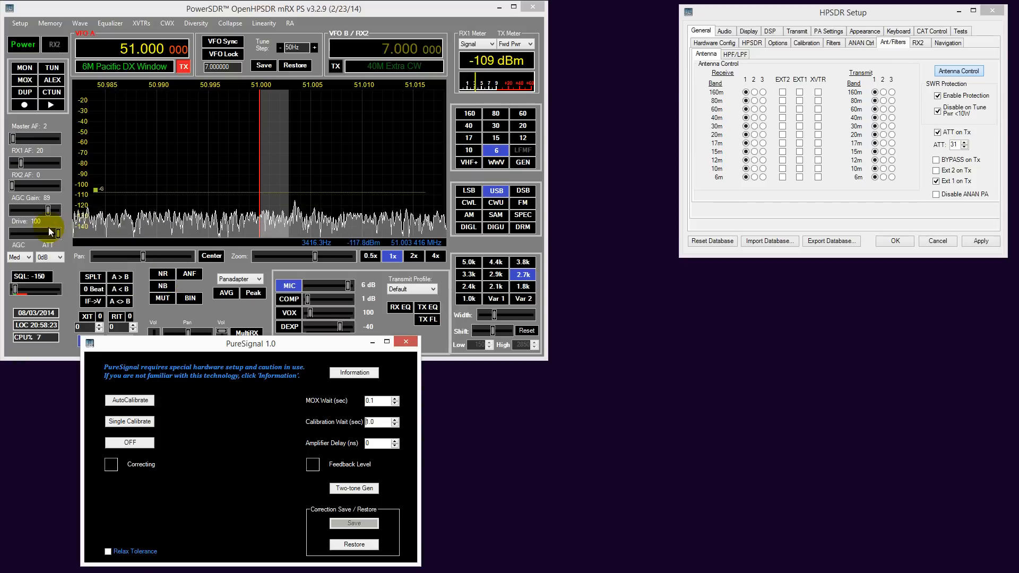
Set the transmit Drive slider to 48
drag(50, 218, 44, 234)
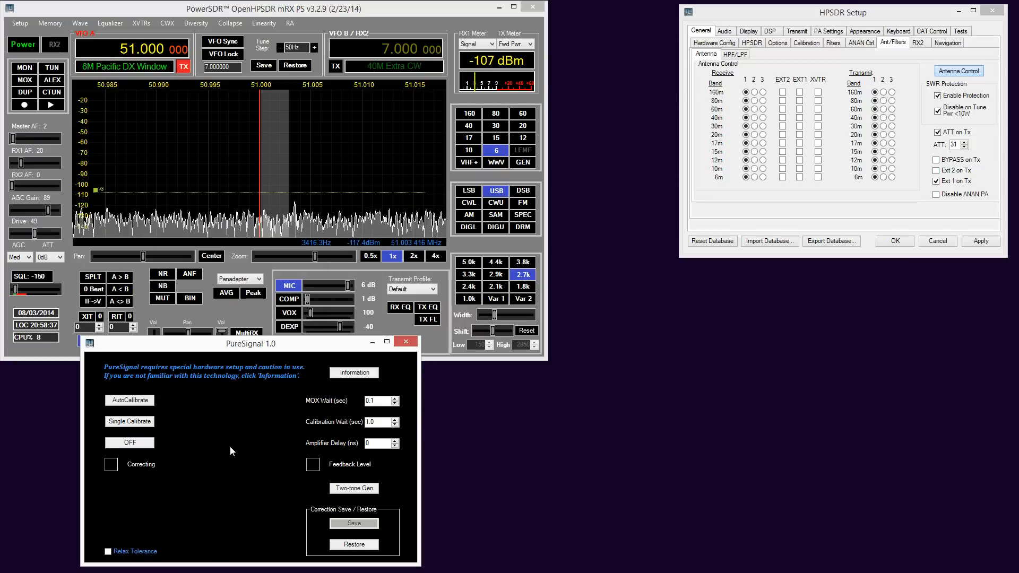
mouse_move(240, 481)
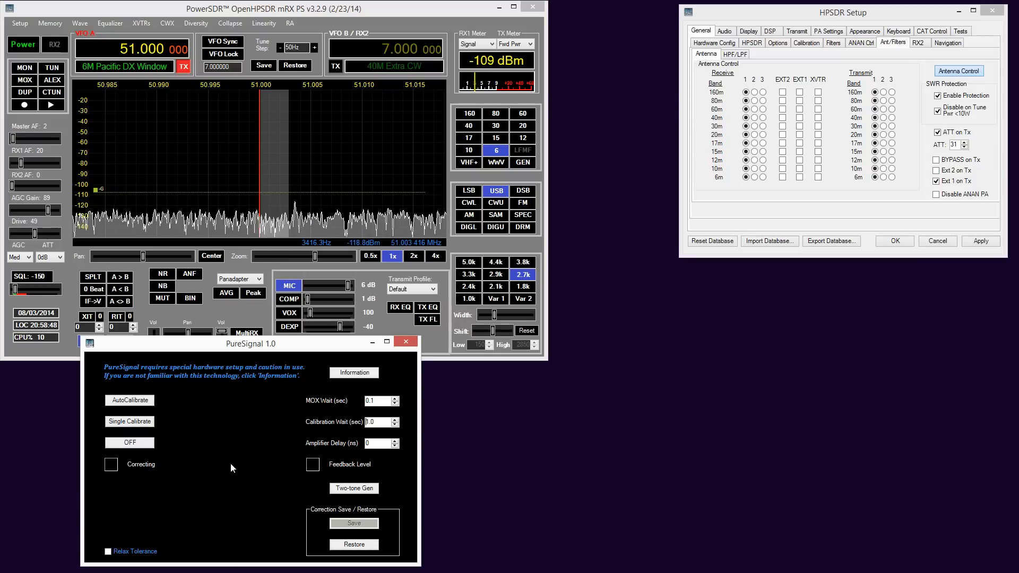
mouse_move(241, 476)
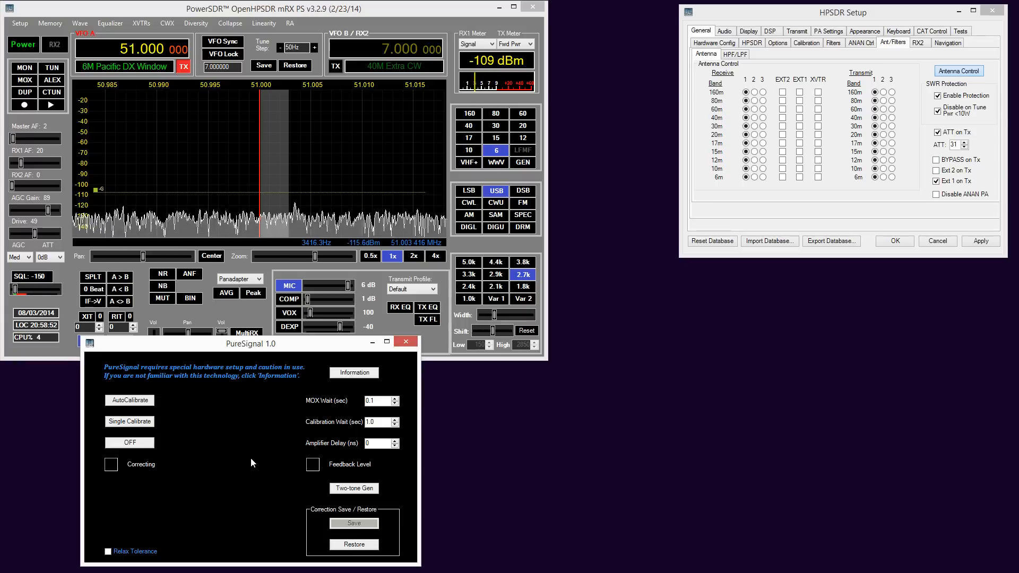
mouse_move(258, 433)
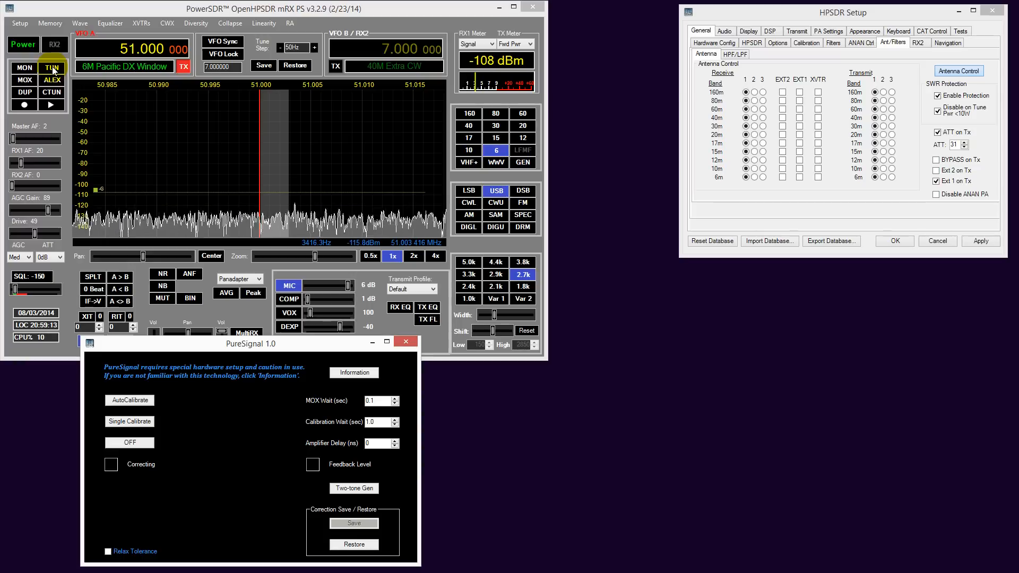
Key a TUN carrier on 51.000 MHz, reading about 48 W forward power
click(52, 67)
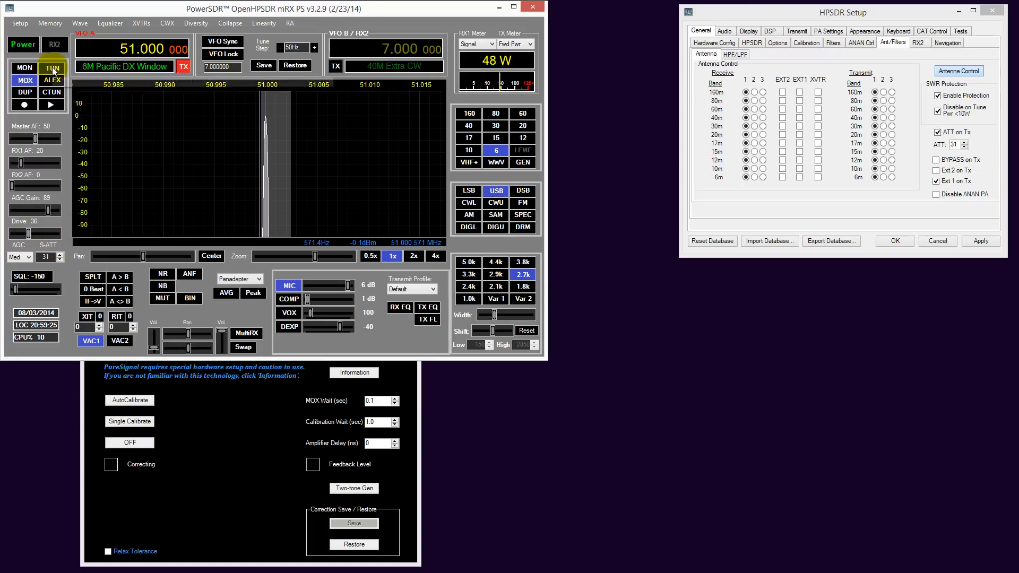
mouse_move(31, 232)
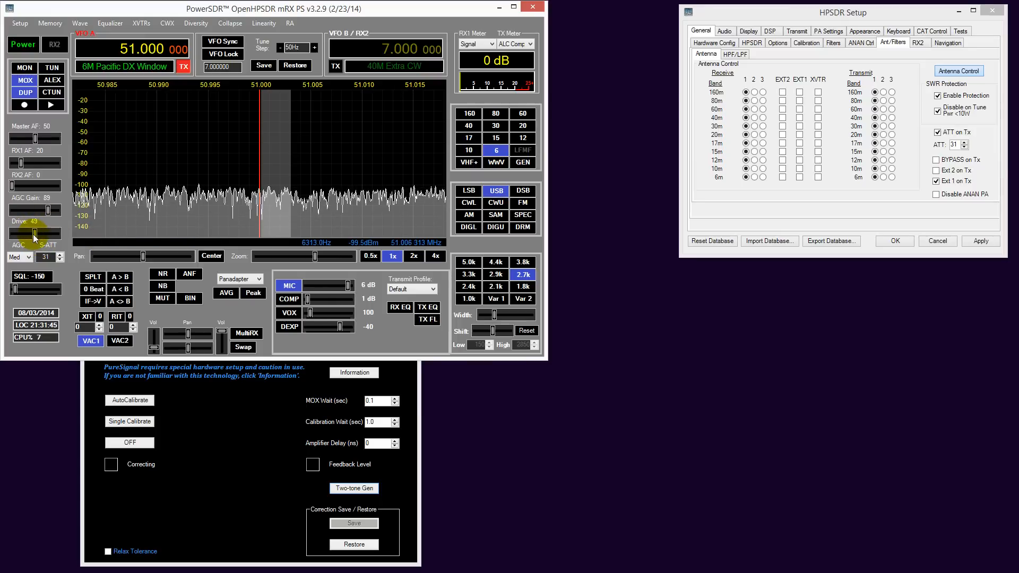
Set Drive to 36 and return the radio to receive
drag(35, 231, 30, 232)
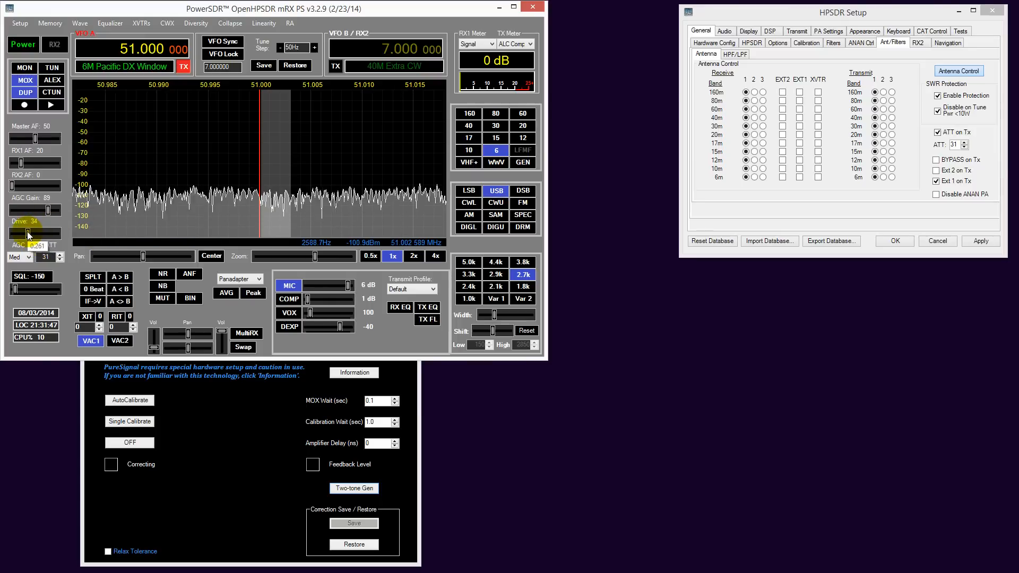
drag(31, 232, 31, 215)
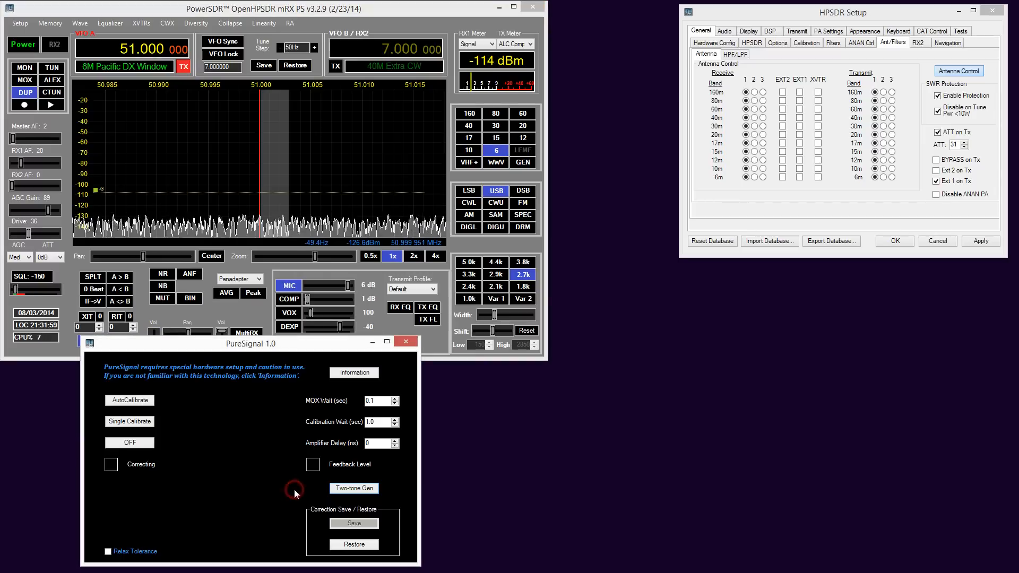
Turn on Two-tone Gen in the PureSignal 1.0 window to transmit the test tones
click(353, 488)
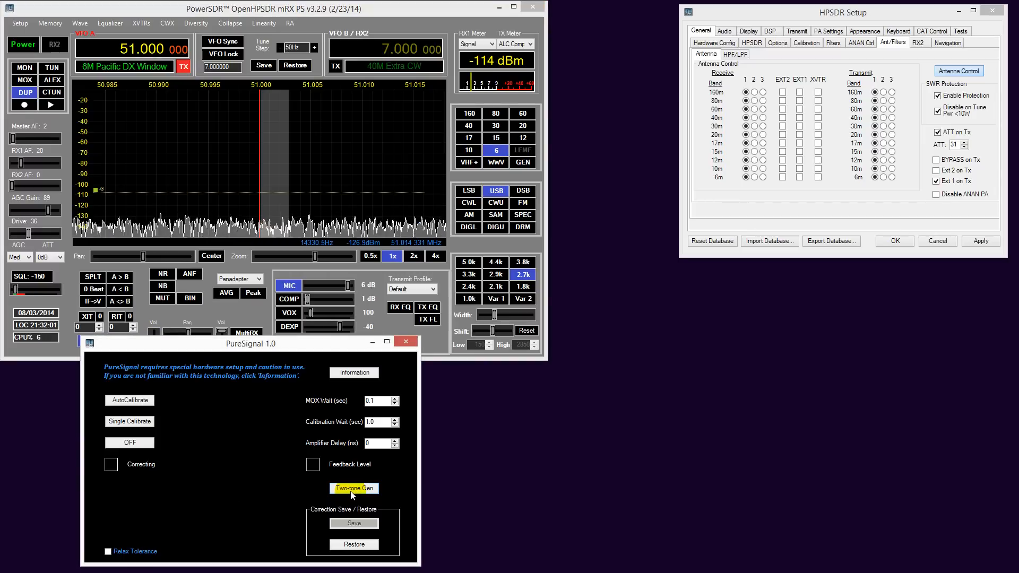
click(354, 488)
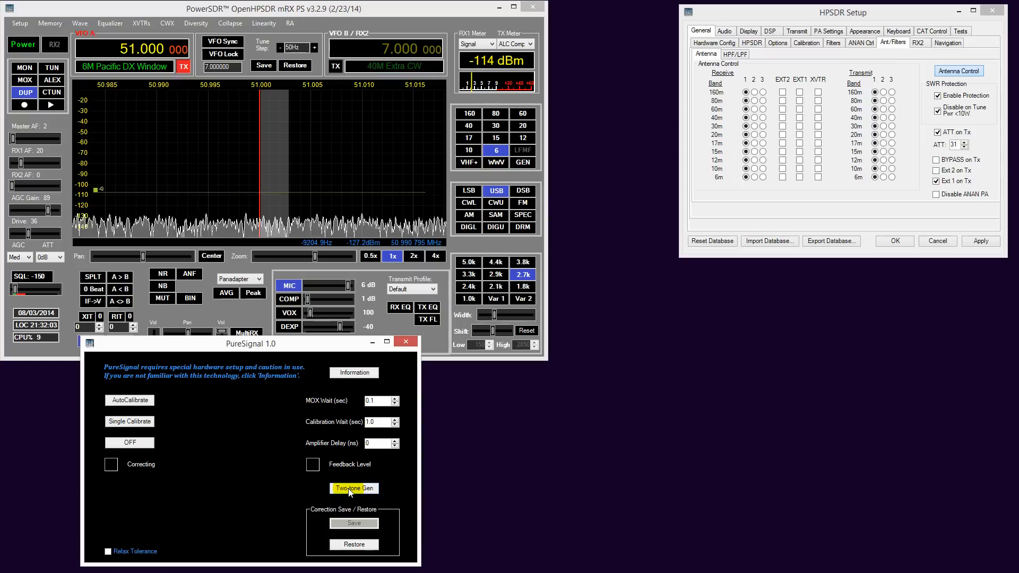
click(353, 488)
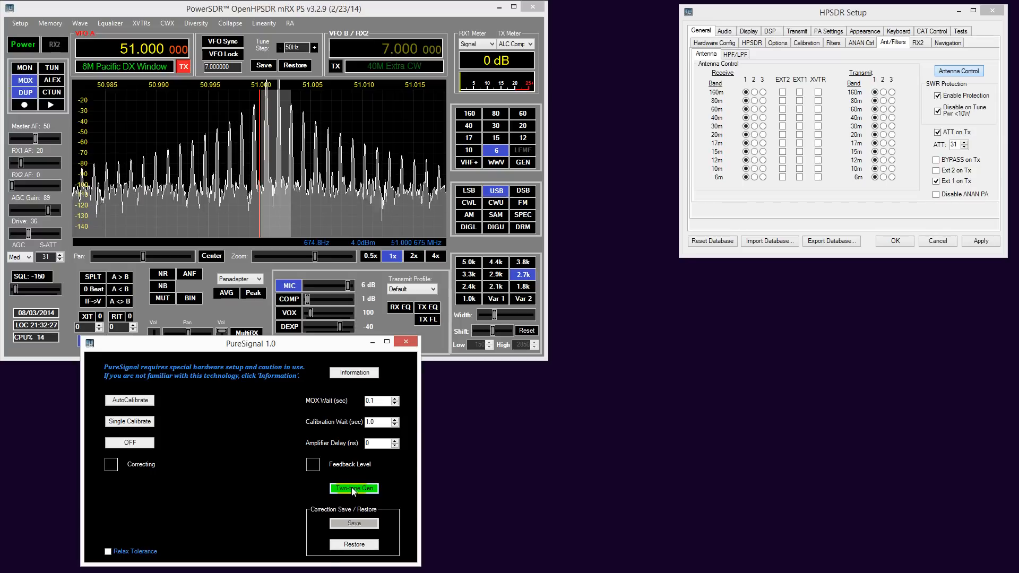
click(353, 488)
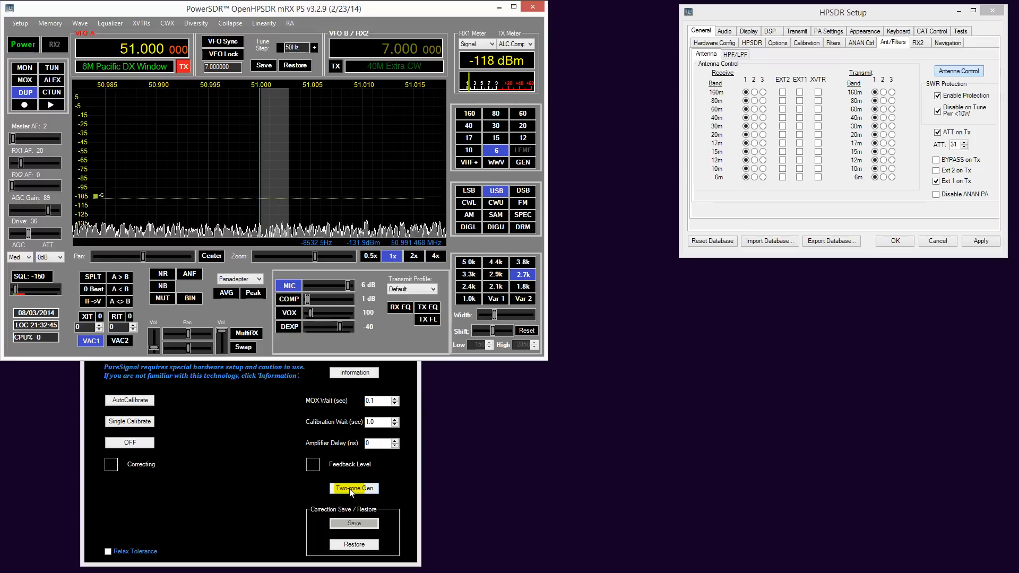
click(353, 488)
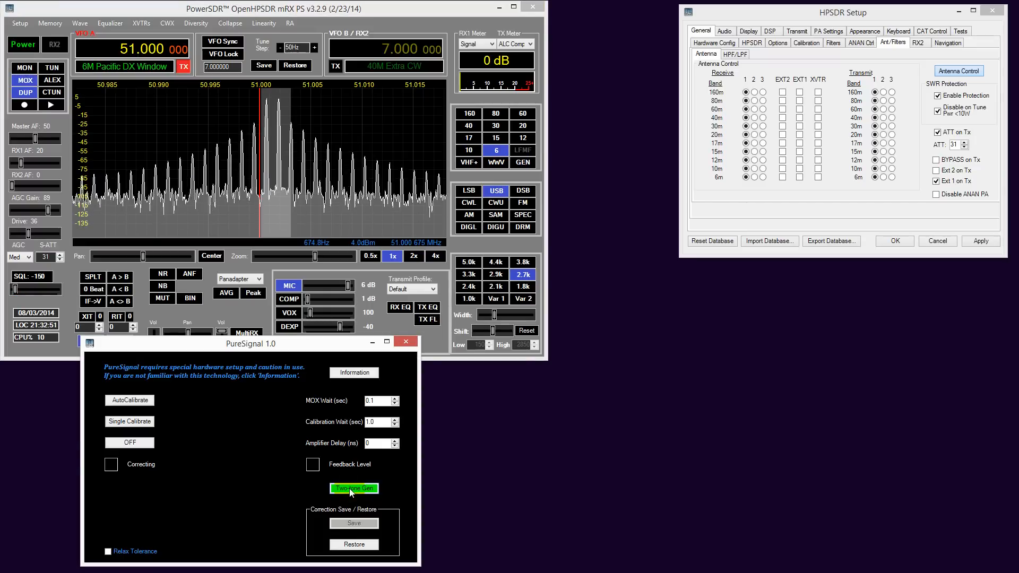
click(353, 488)
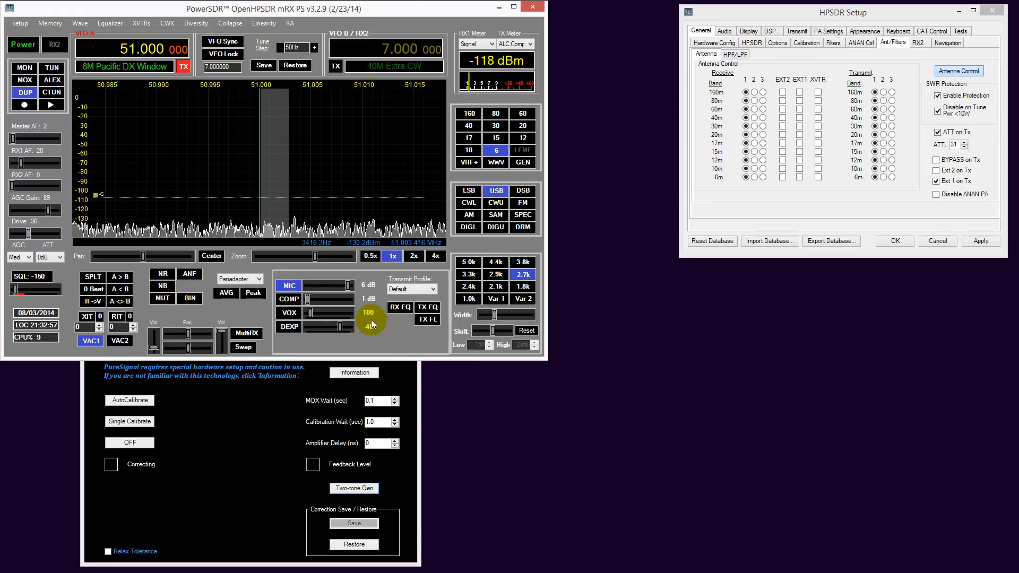
click(353, 488)
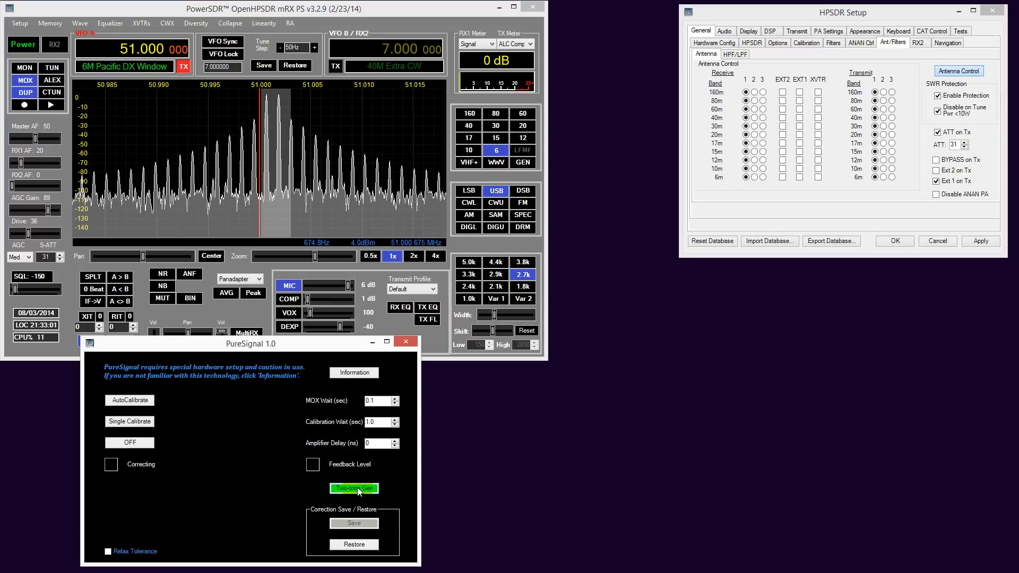
mouse_move(399, 222)
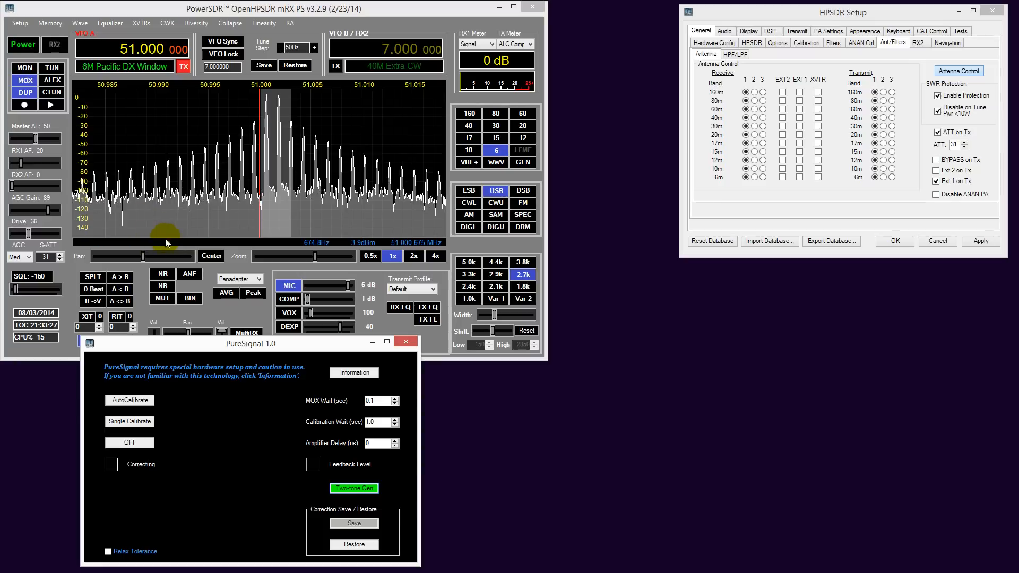
mouse_move(257, 97)
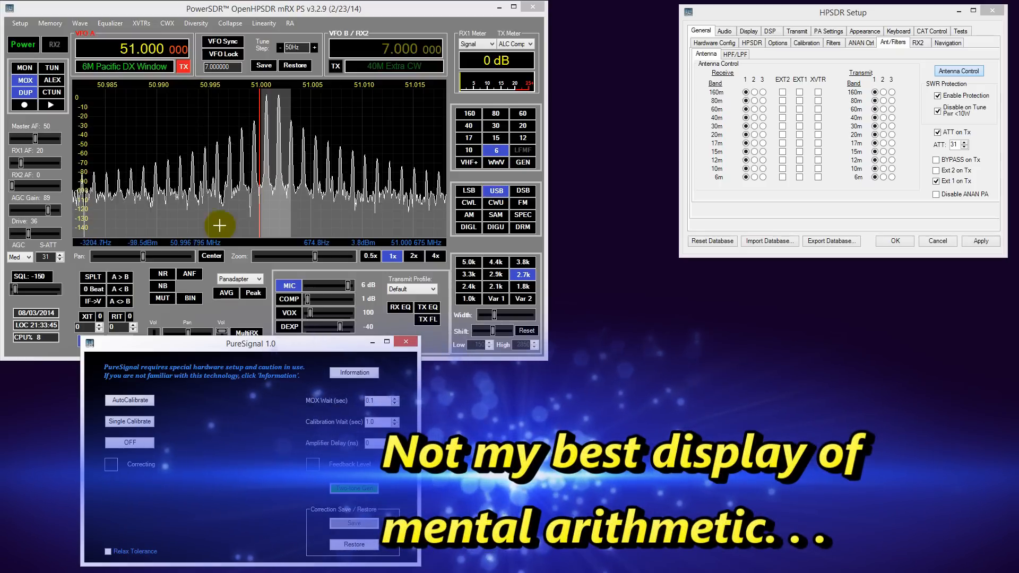
Turn Two-tone Gen off, ending the test transmission
click(354, 488)
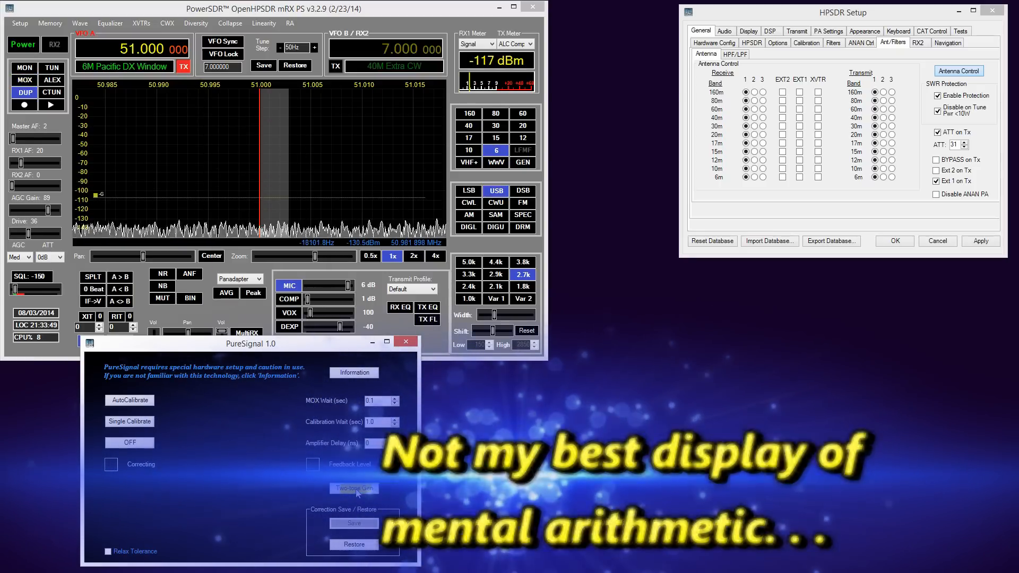
click(354, 489)
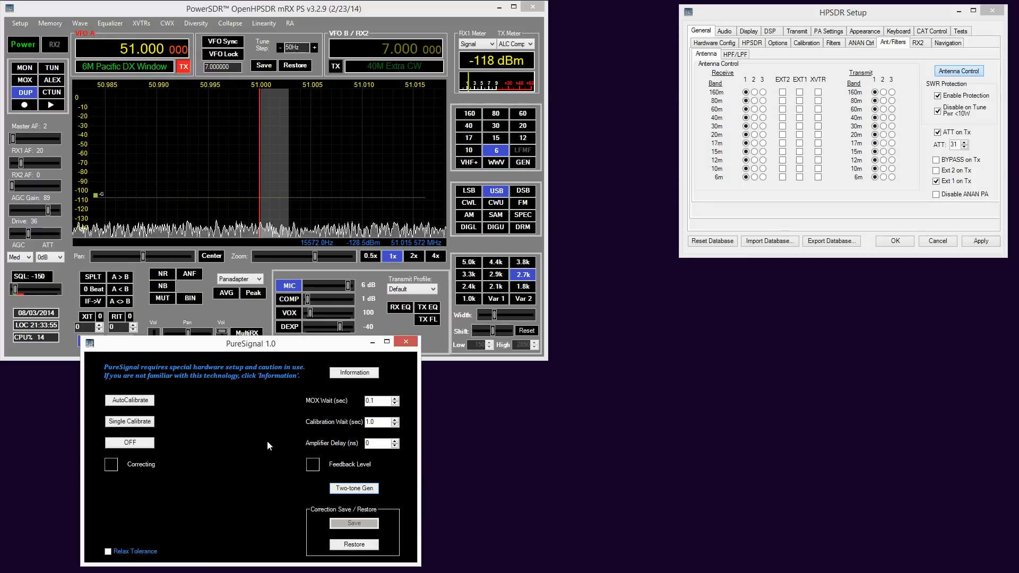
Restart Two-tone Gen and enable AutoCalibrate until Correcting turns green
click(353, 488)
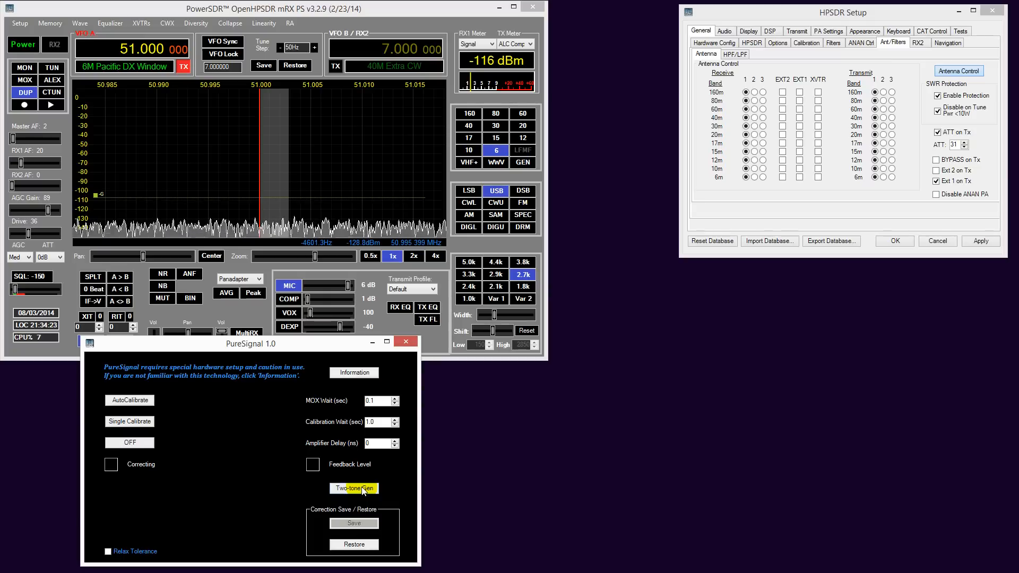
click(353, 488)
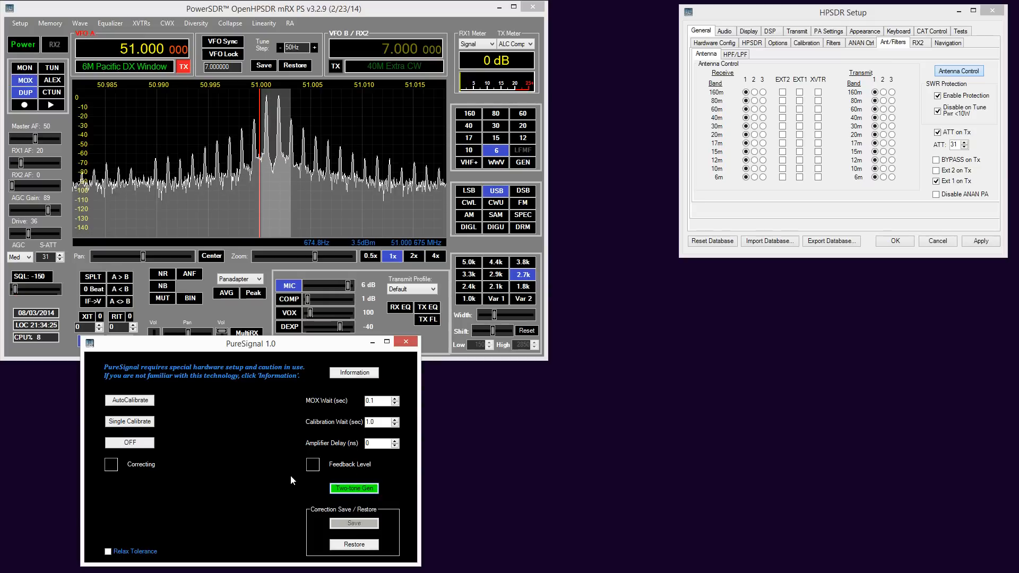
click(129, 400)
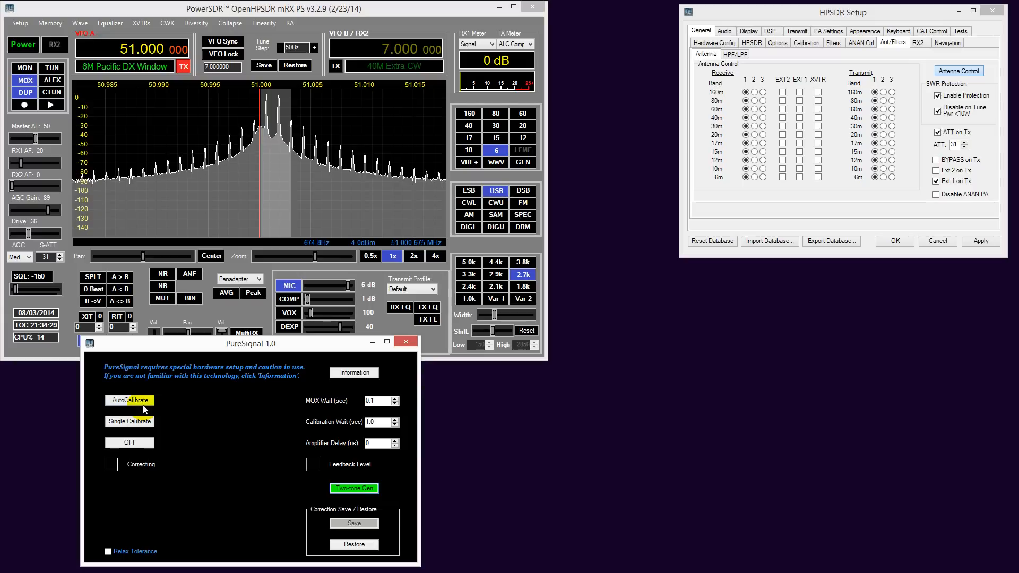
click(128, 399)
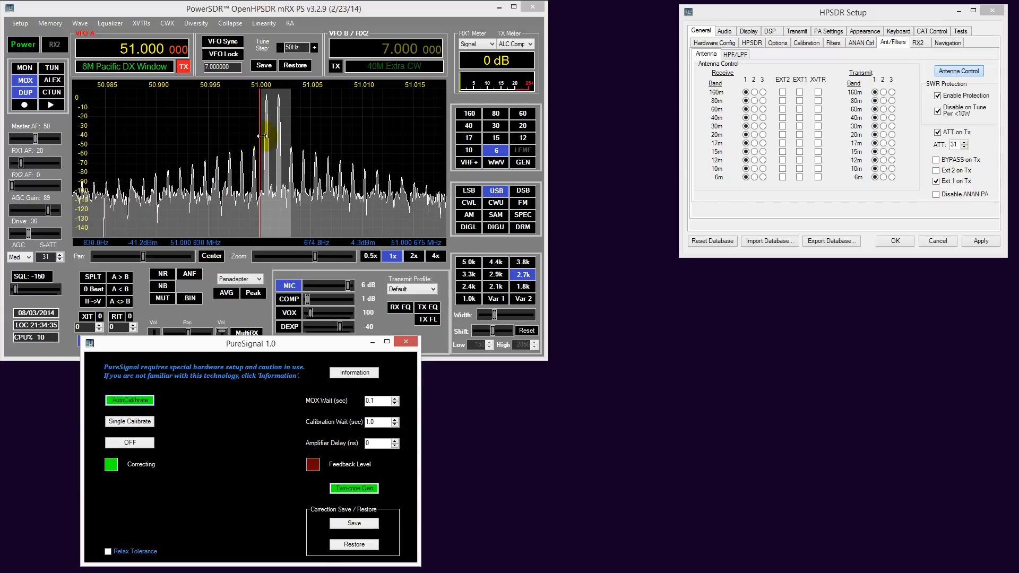
click(129, 442)
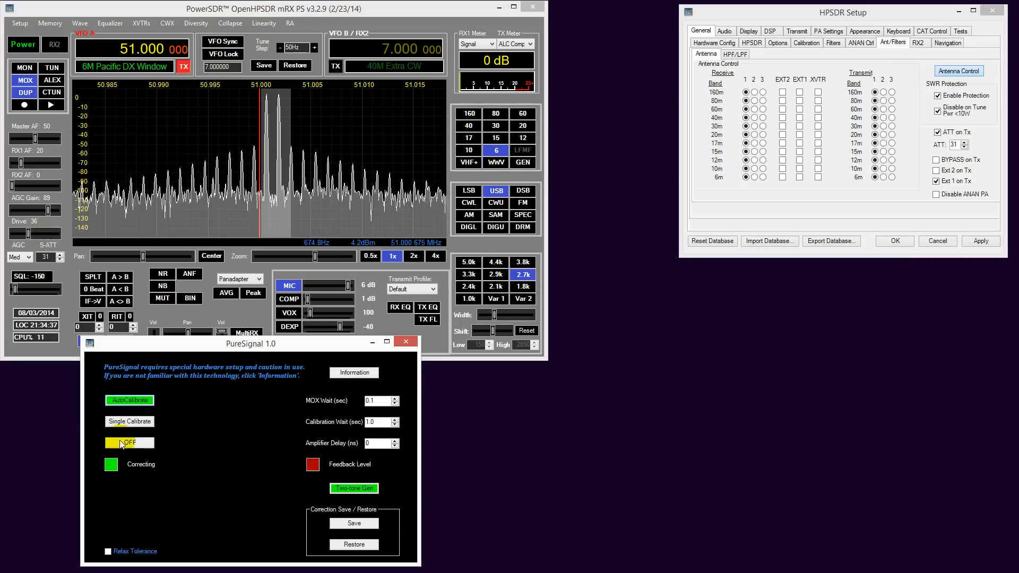
click(129, 442)
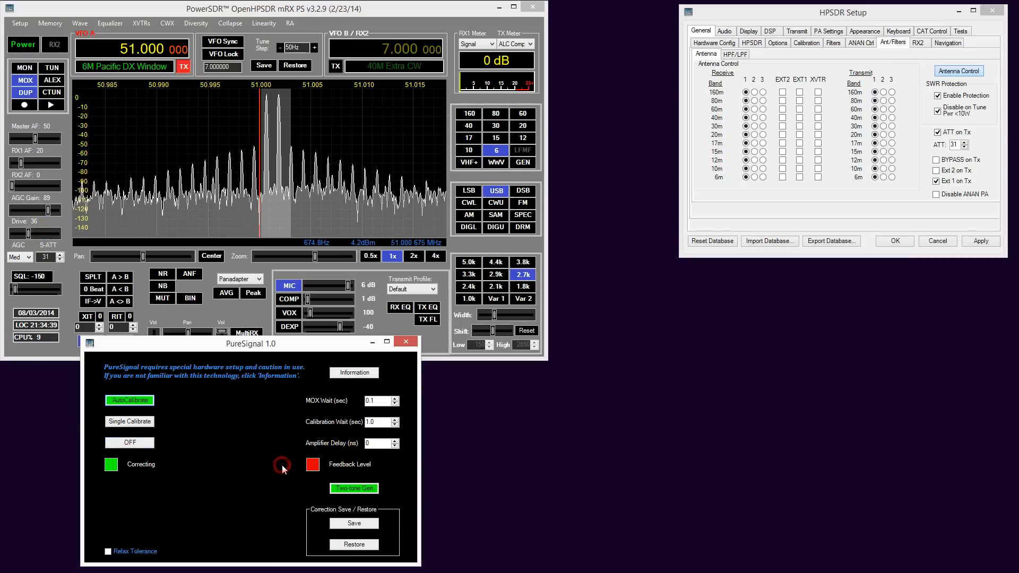
click(312, 463)
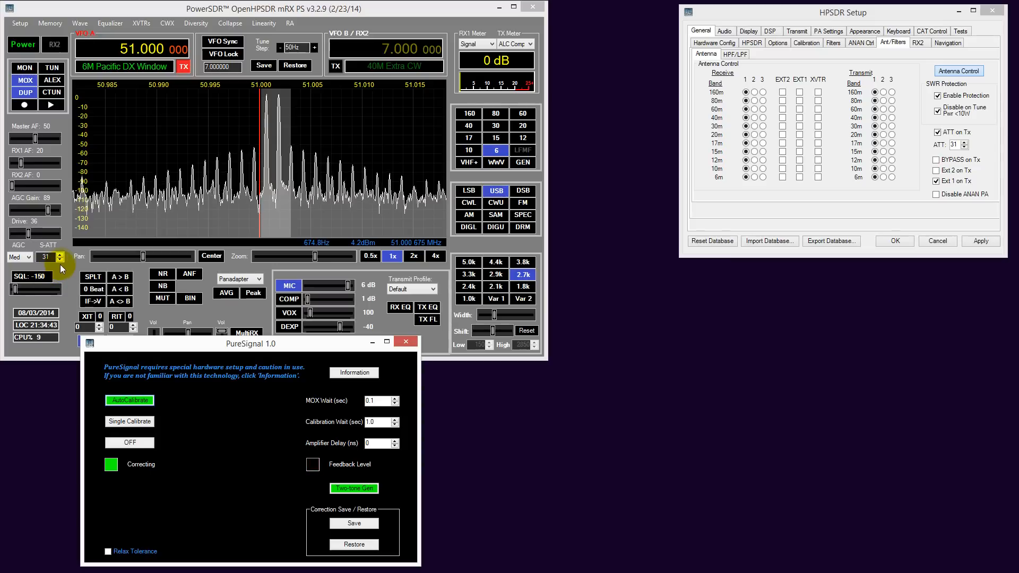
Step the S-ATT spinner down from 31 to 23 until Feedback Level turns green
click(312, 463)
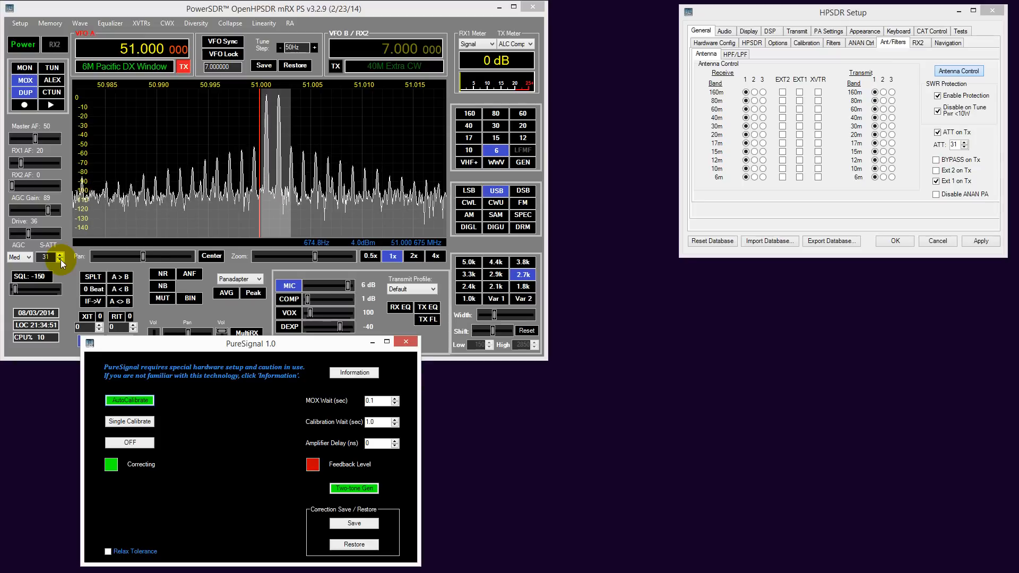
click(60, 260)
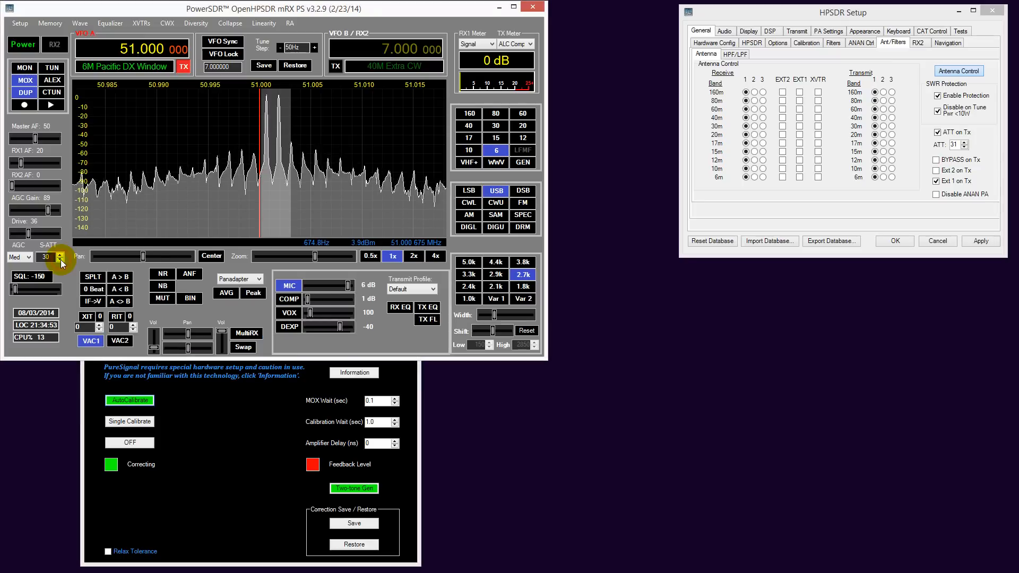
click(60, 260)
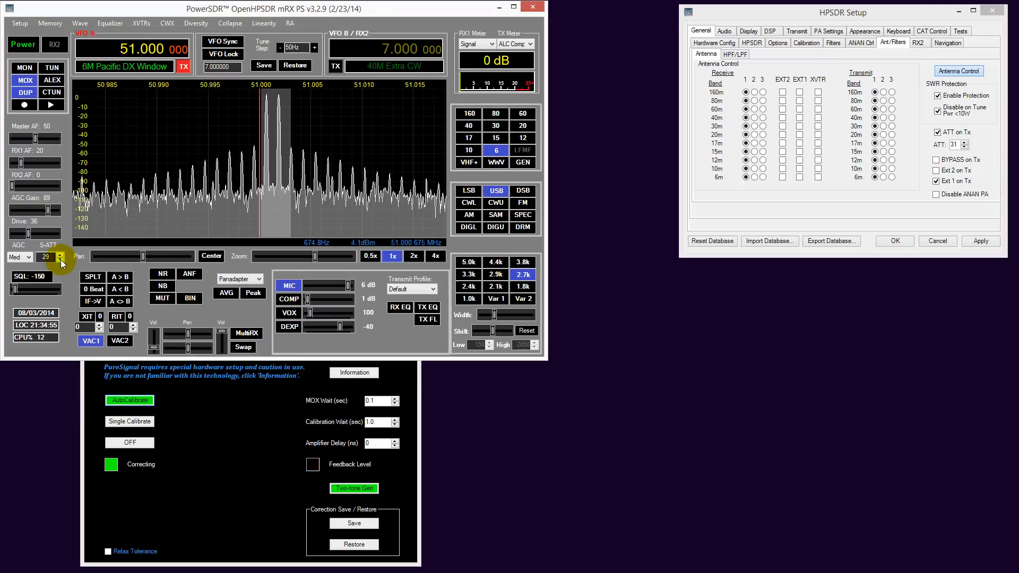
click(60, 259)
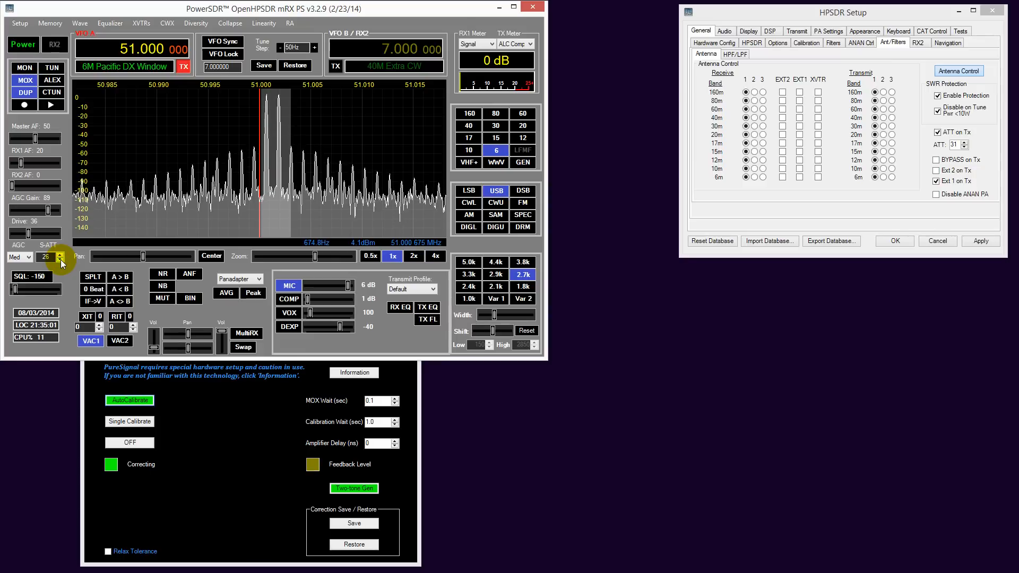
click(61, 261)
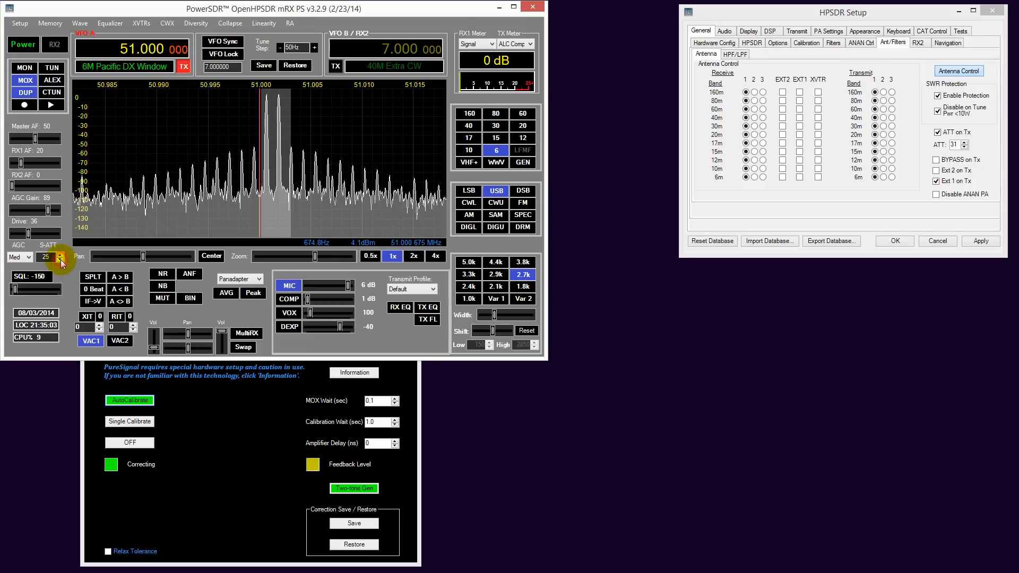
click(61, 261)
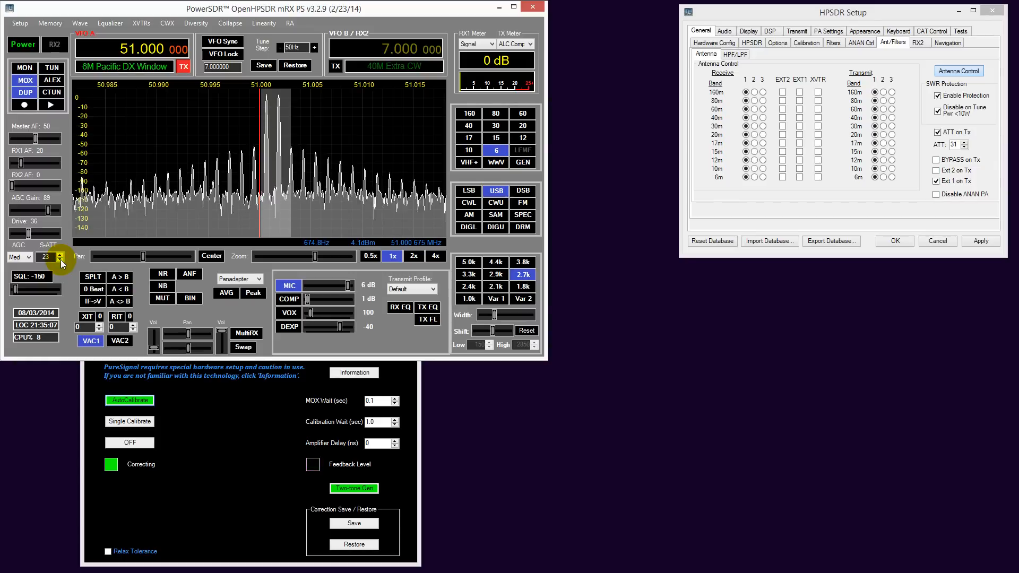
click(312, 463)
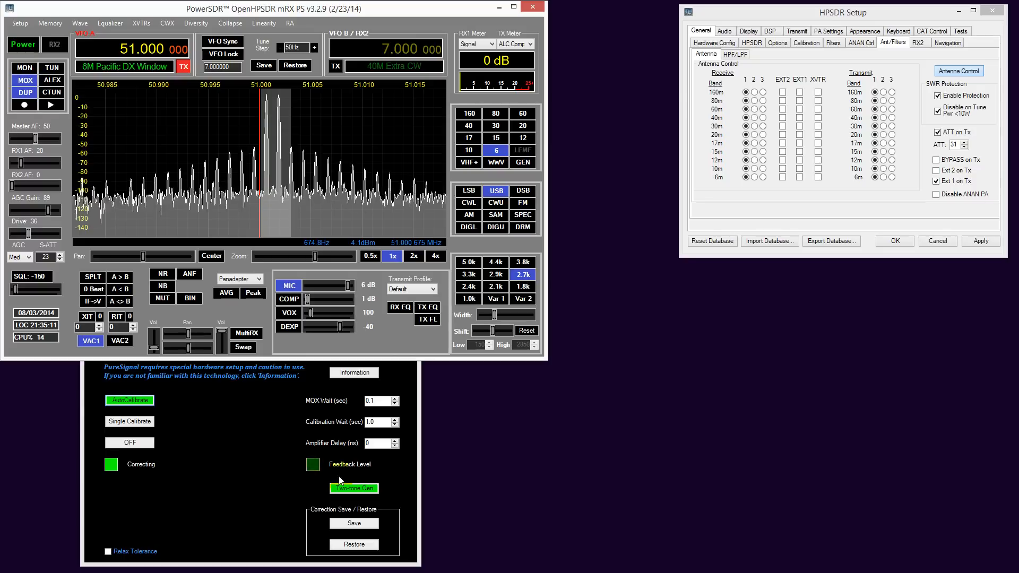
mouse_move(382, 488)
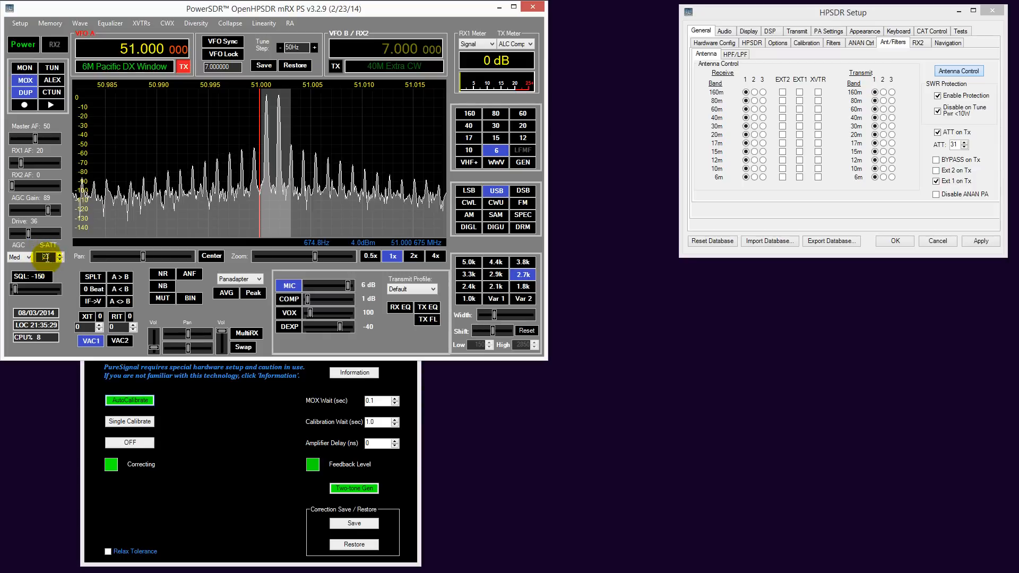
click(312, 465)
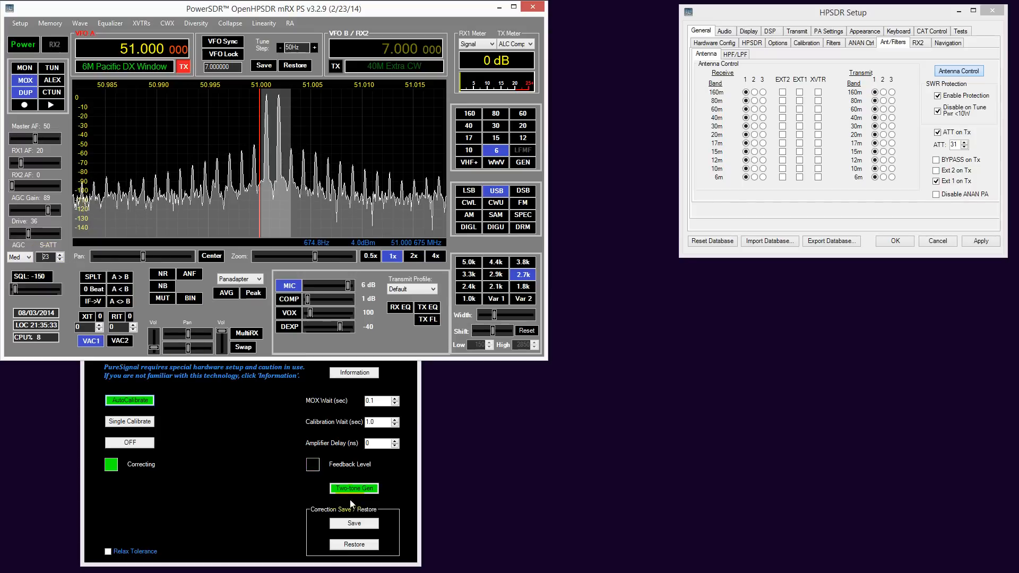
click(313, 464)
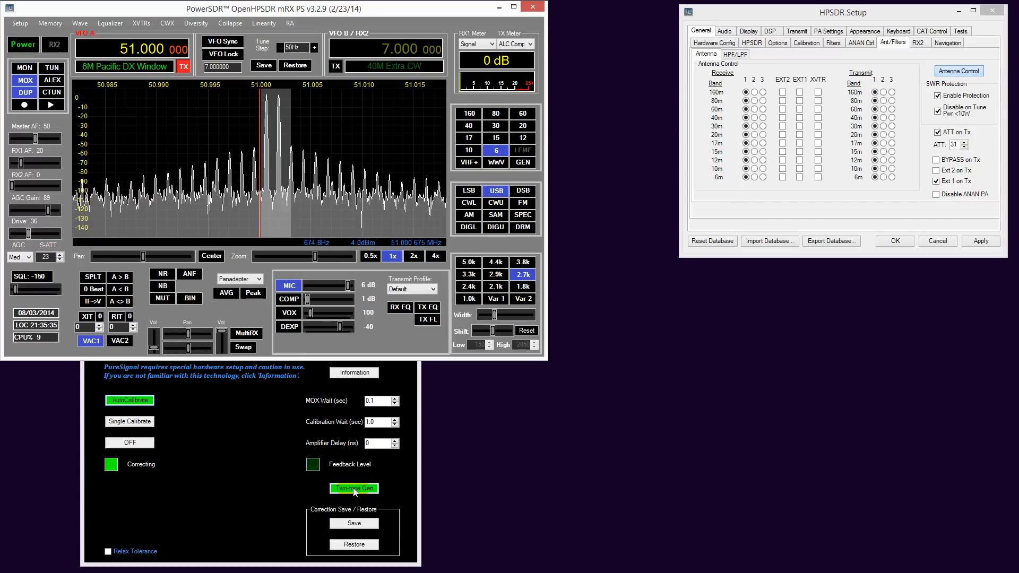
click(354, 488)
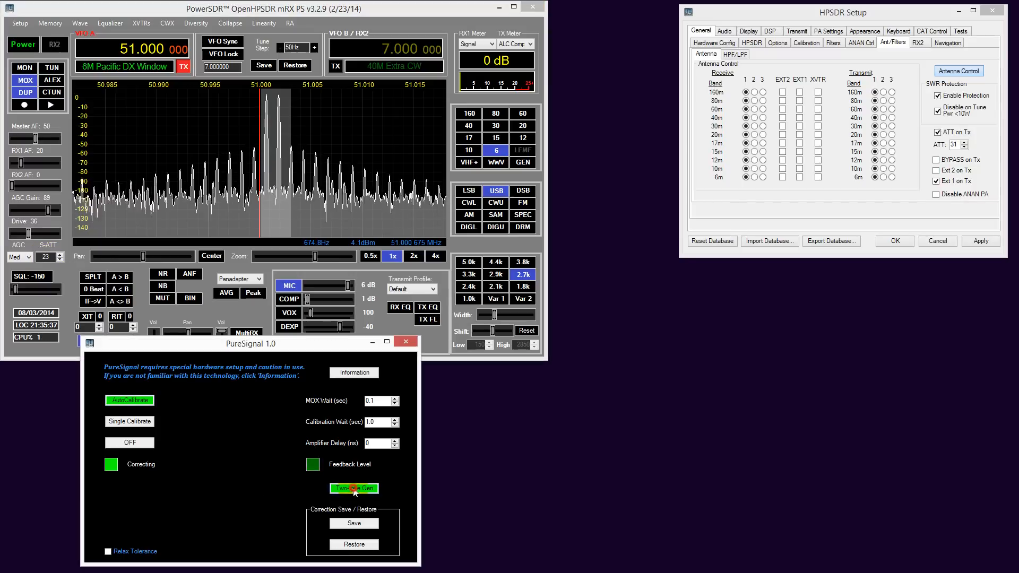
click(353, 488)
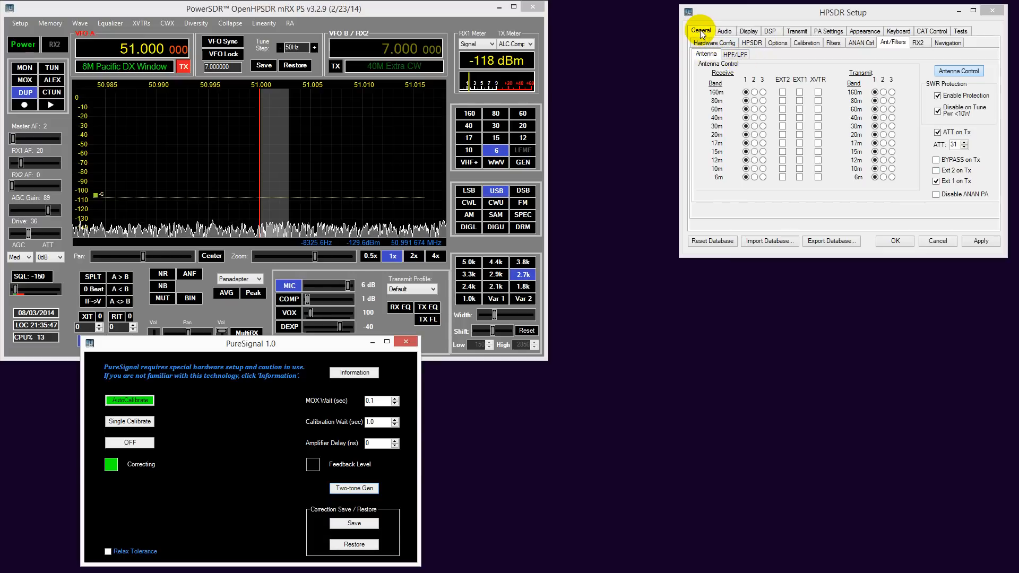
mouse_move(890, 42)
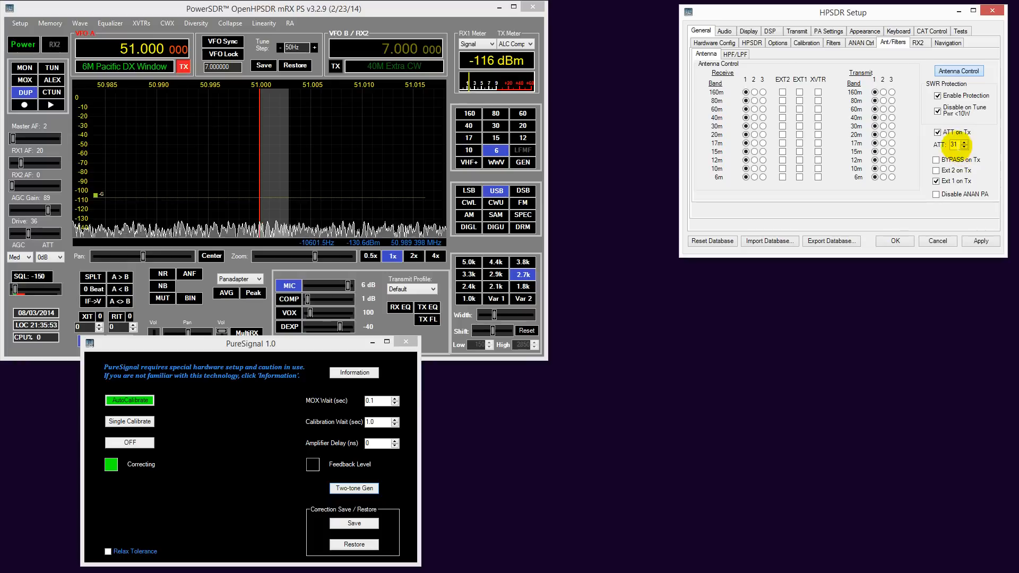
Lower ATT on Tx in Setup > General > Ant/Filters from 31 to 23
click(936, 133)
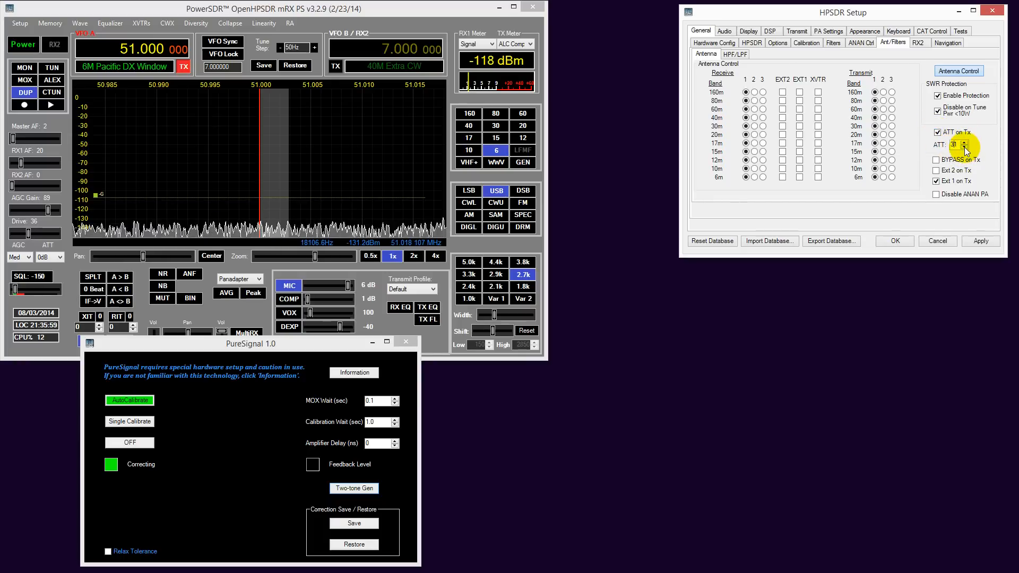
click(967, 147)
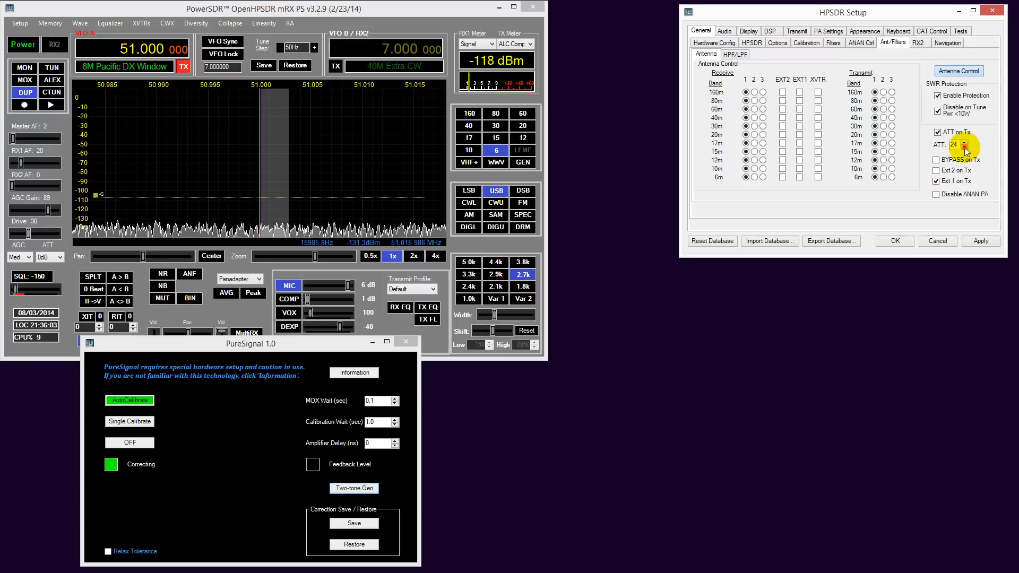
click(965, 147)
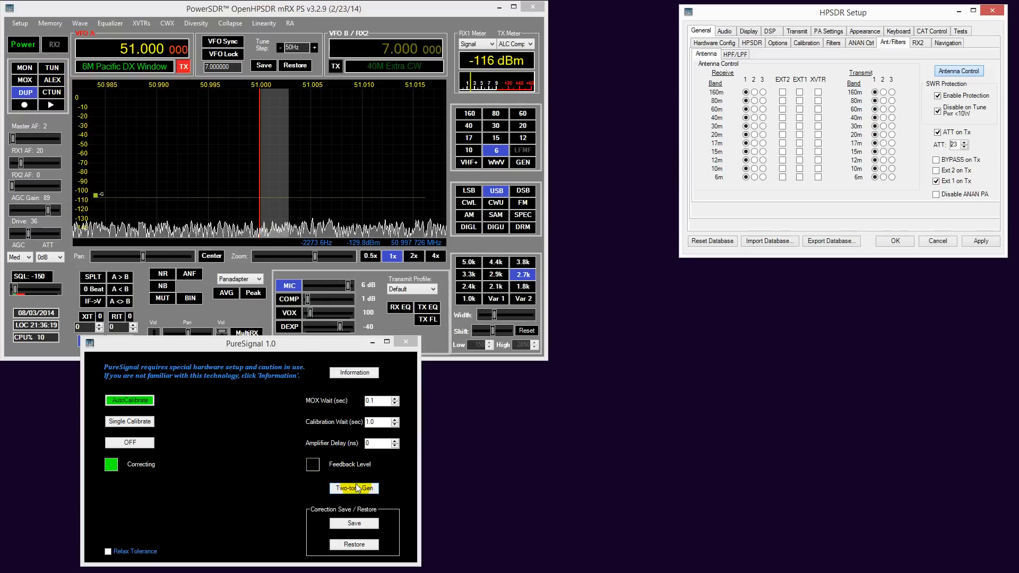
Start the two-tone test transmission at attenuation 23 with PureSignal correcting
click(354, 488)
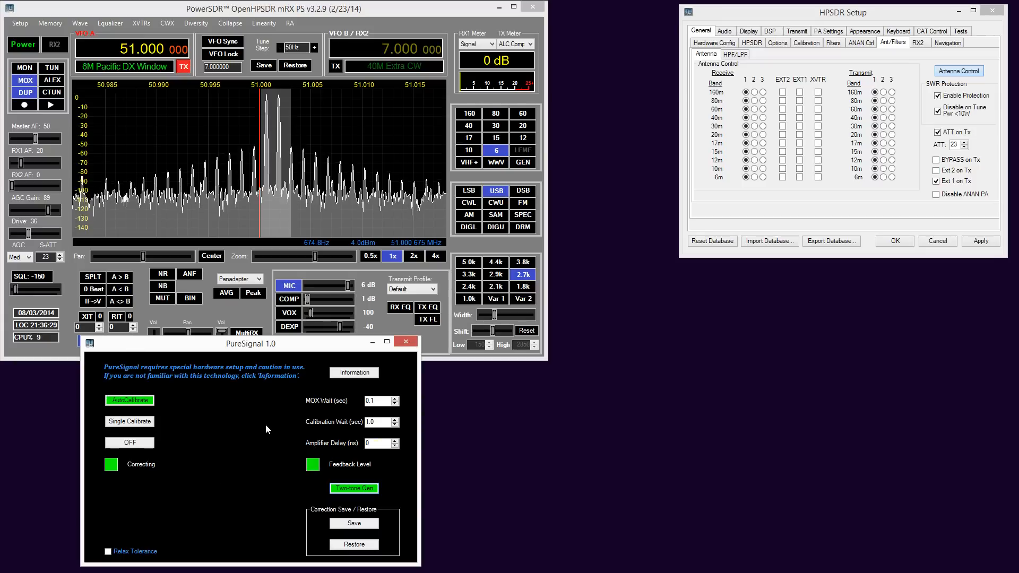
click(312, 464)
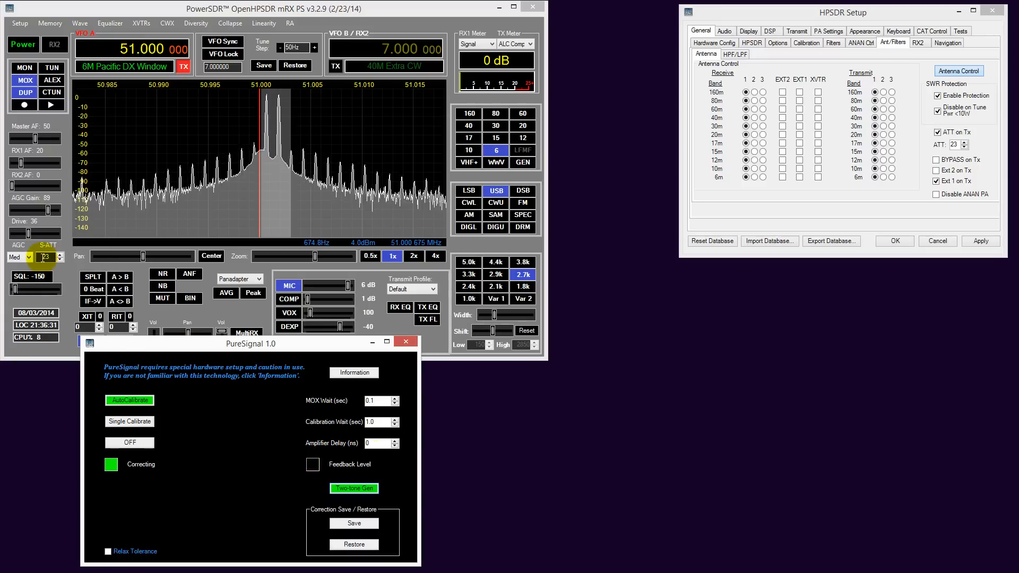
click(312, 464)
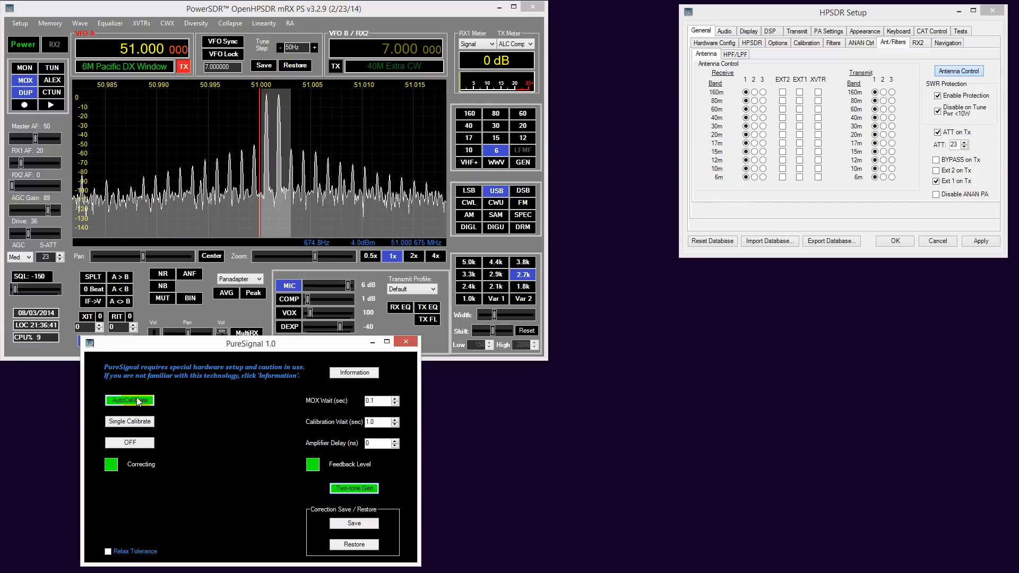
Toggle AutoCalibrate off and back on, then stop the two-tone transmission
click(130, 399)
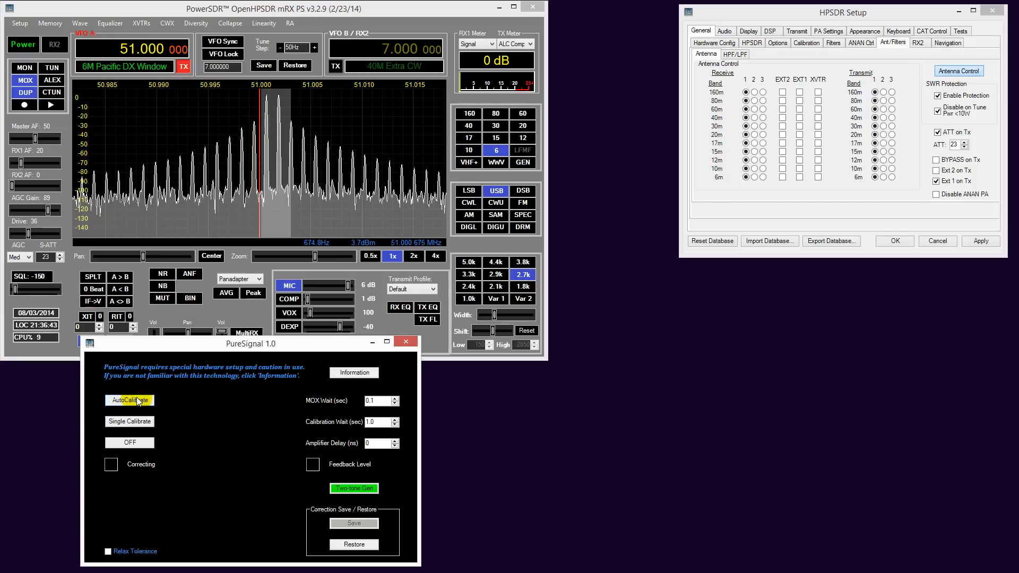
click(129, 399)
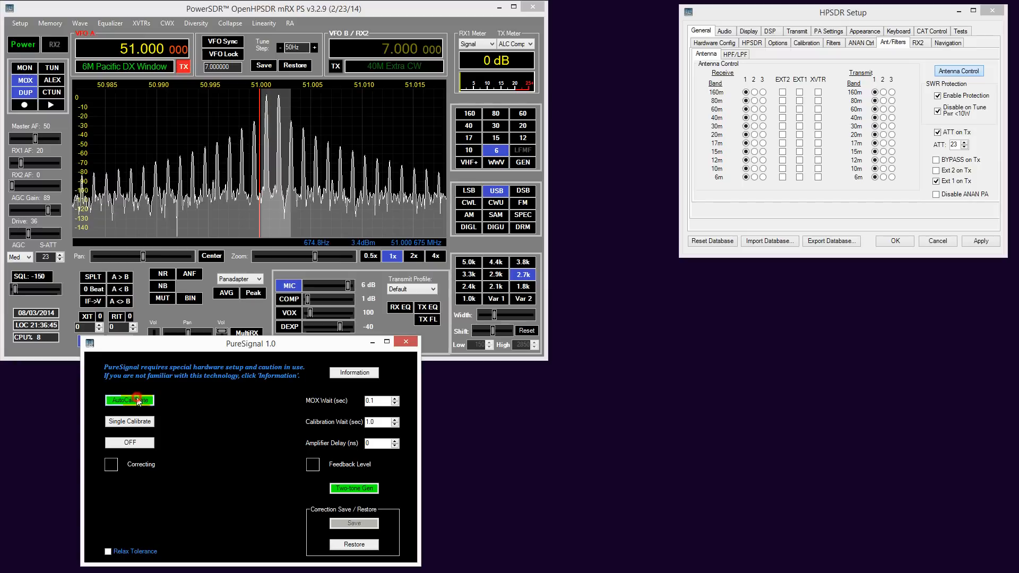
click(130, 399)
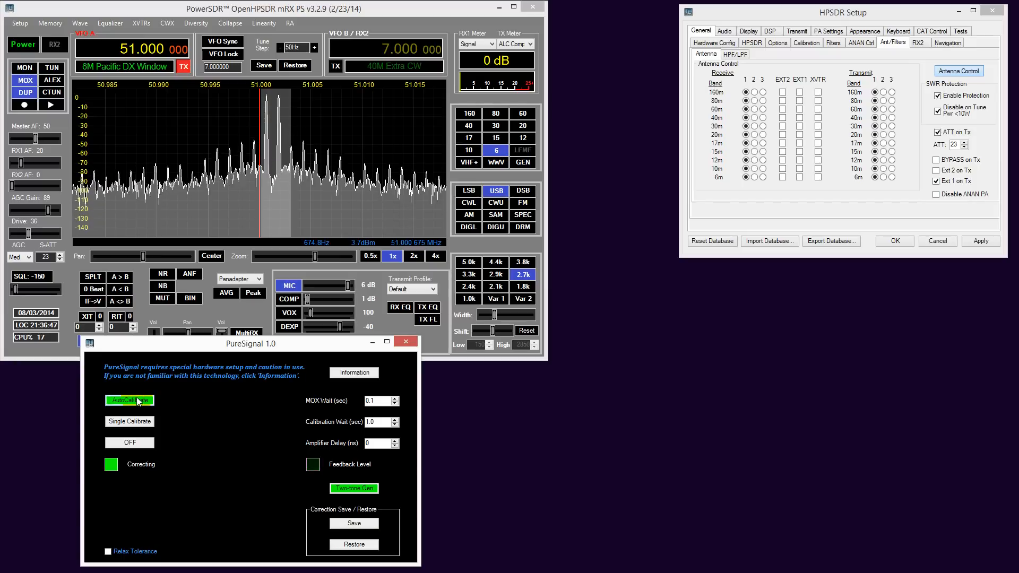
click(353, 488)
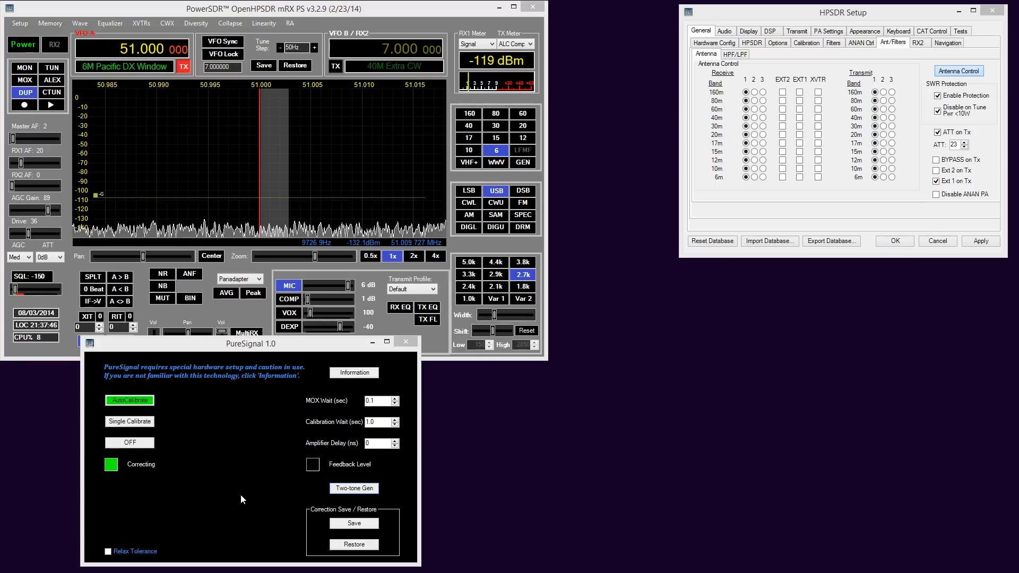
mouse_move(203, 421)
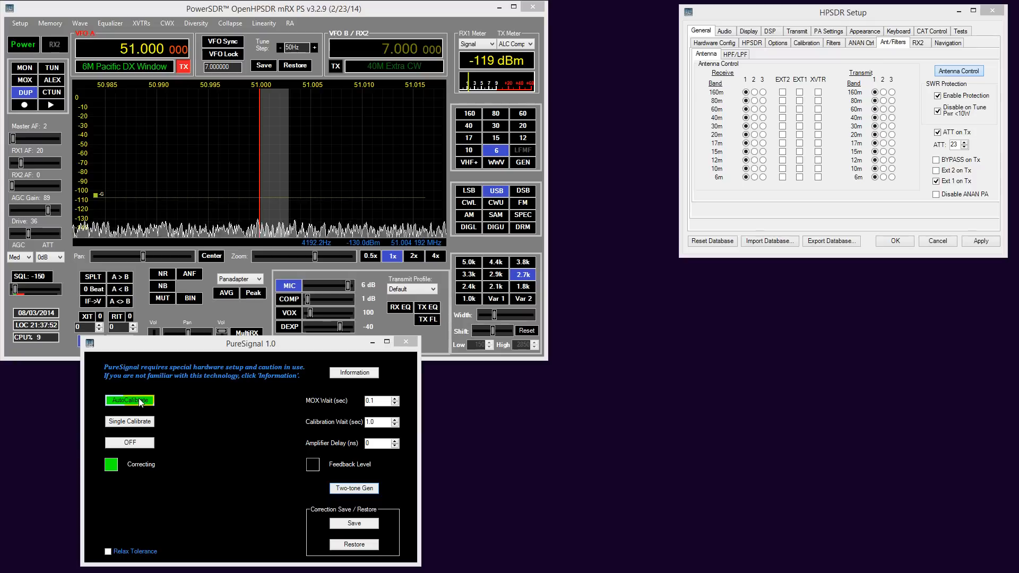
Turn off AutoCalibrate and start transmitting the uncorrected two-tone signal
click(130, 400)
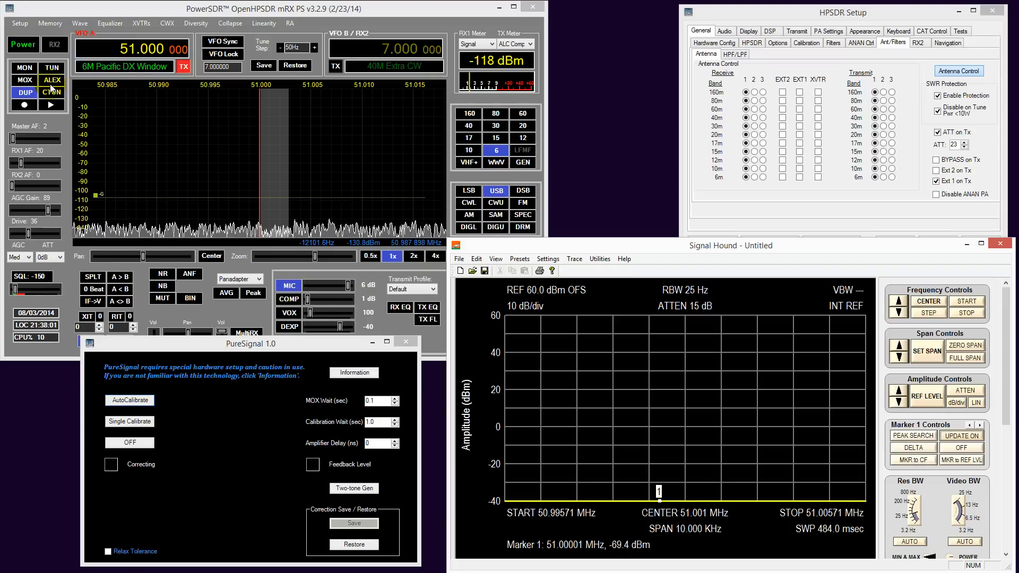
click(353, 488)
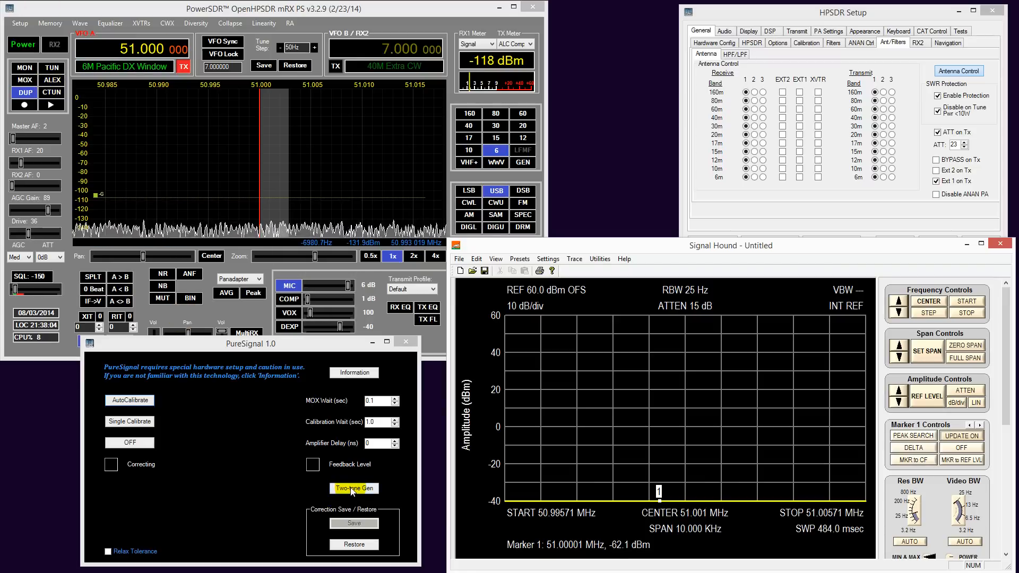
click(353, 488)
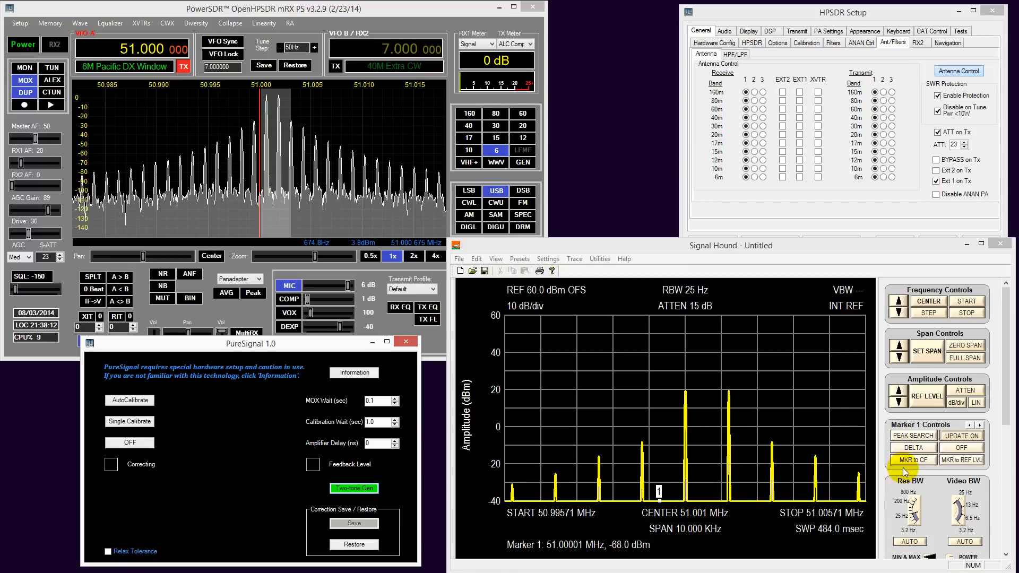
Put marker 1 on the strongest tone and set the reference level to its 19.3 dBm peak
click(912, 435)
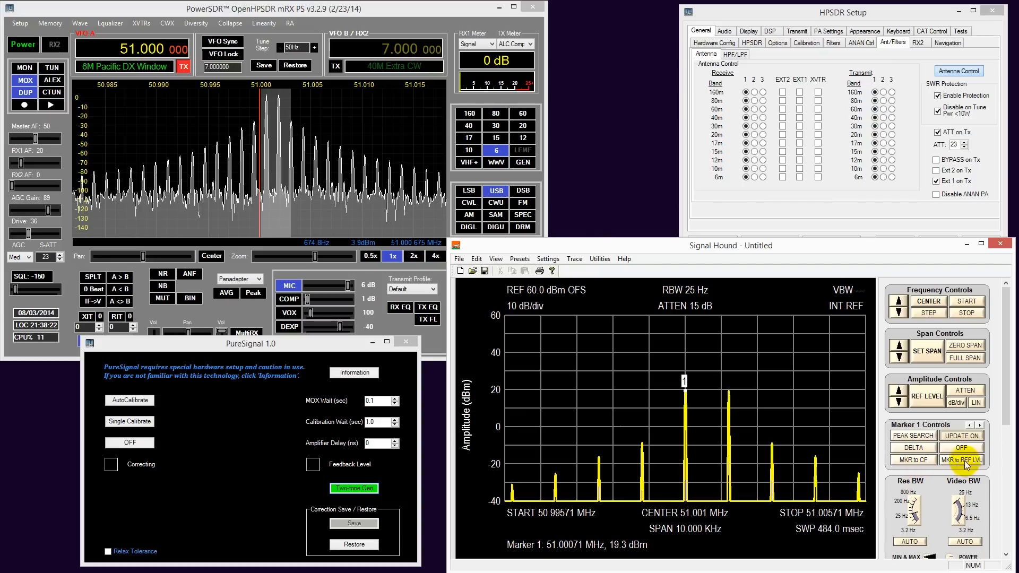
click(961, 460)
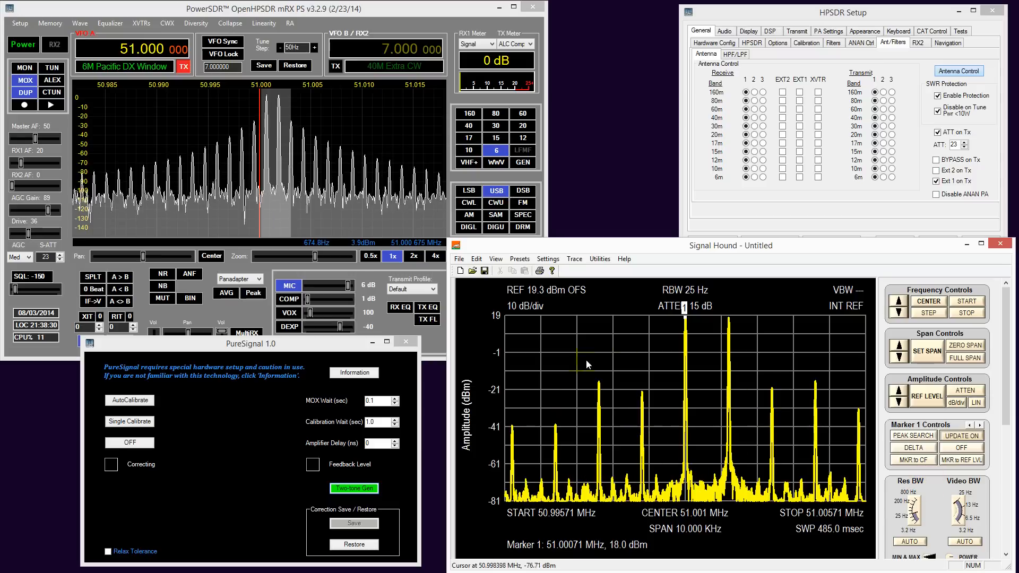
click(912, 447)
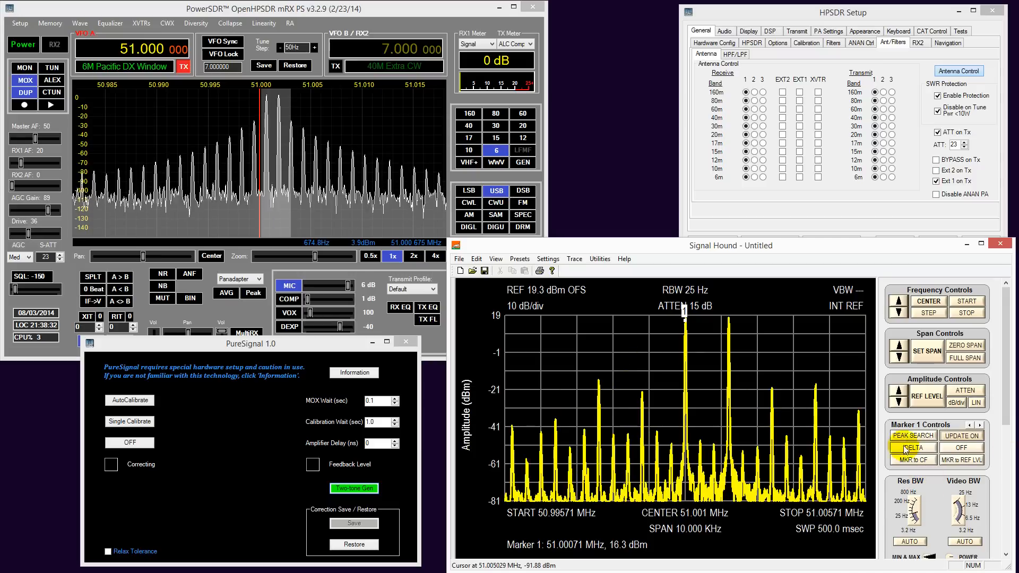
Place a delta marker on the lower third-order product, 1194 Hz below, reading -40 dBc
click(912, 447)
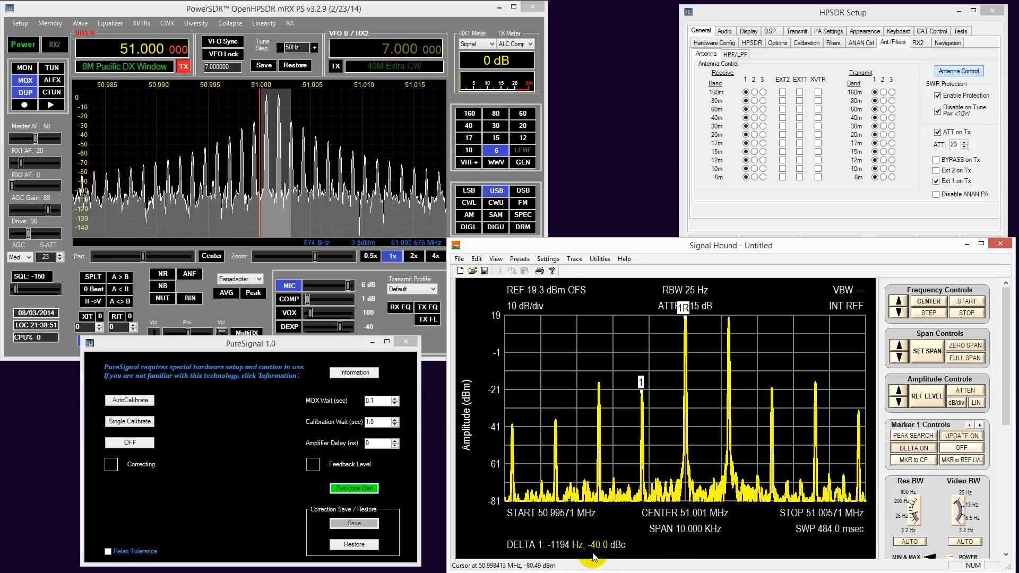
mouse_move(674, 554)
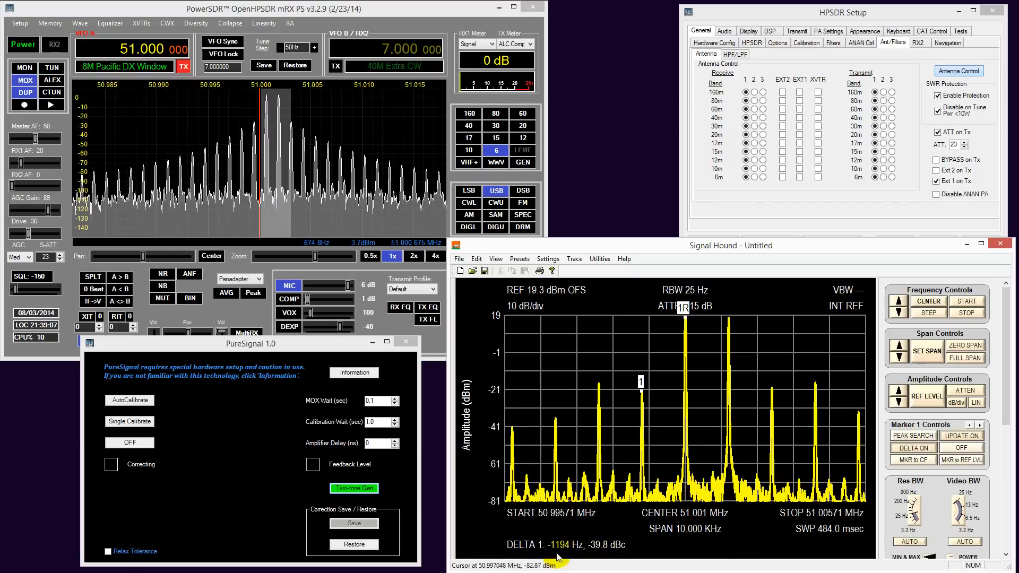
click(129, 400)
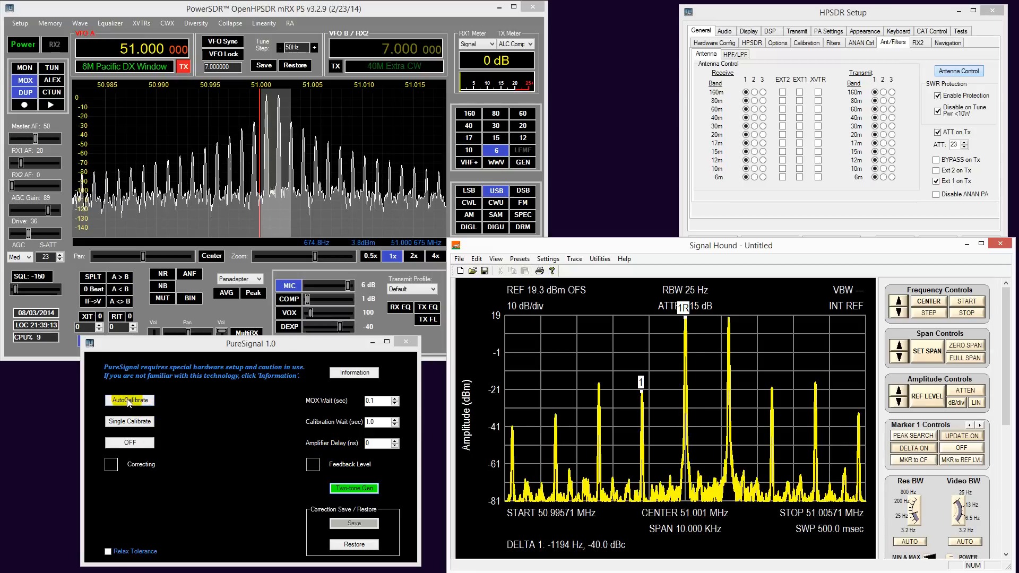
Re-enable AutoCalibrate and watch the delta readout fall from -40 to about -58 dBc
click(130, 400)
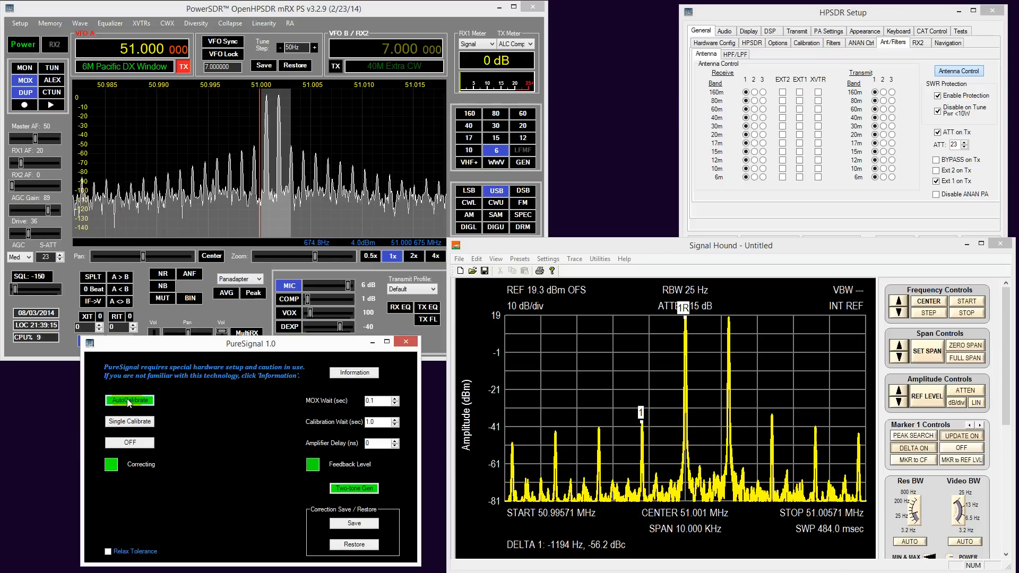
click(313, 463)
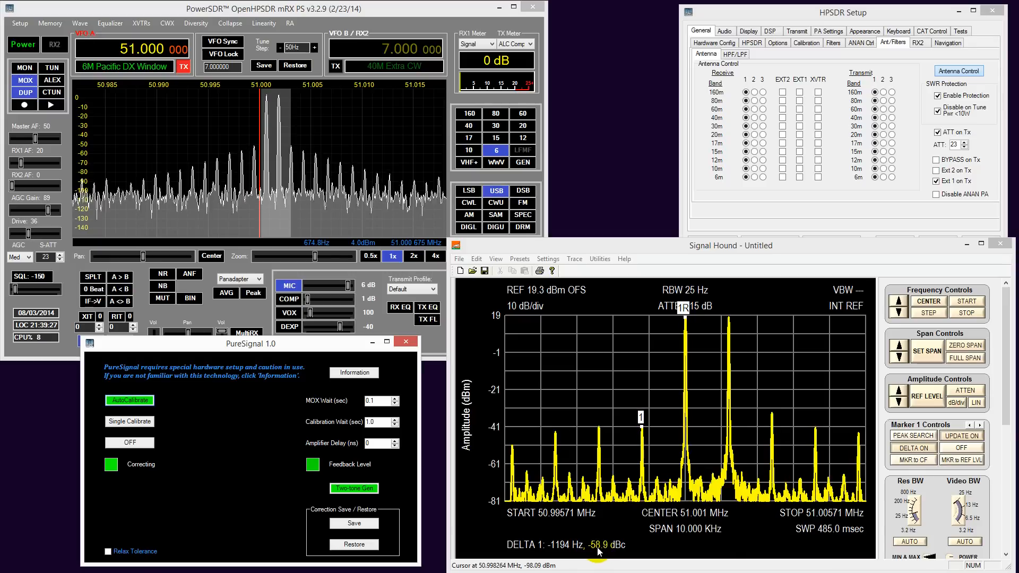
click(313, 464)
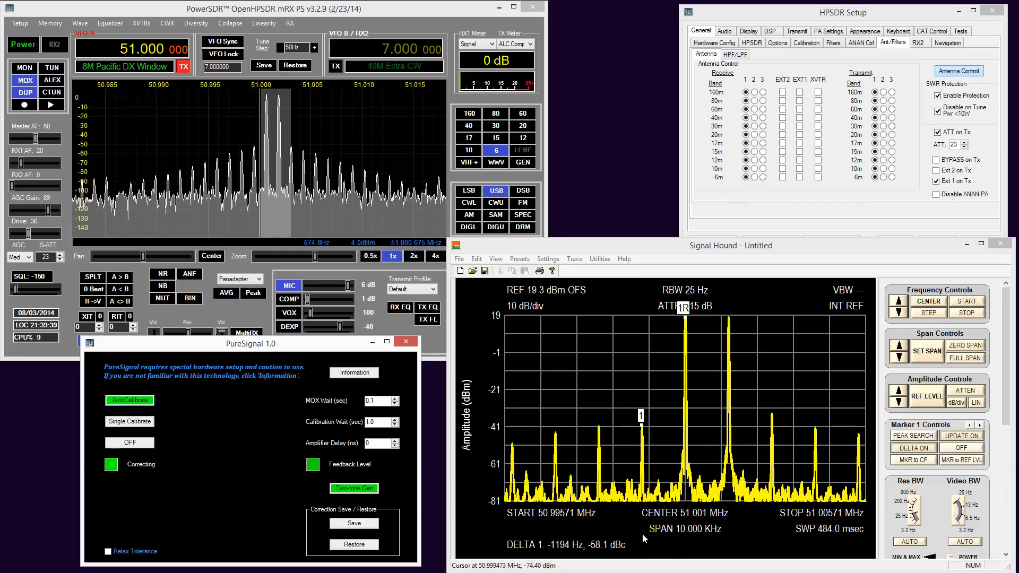
click(313, 463)
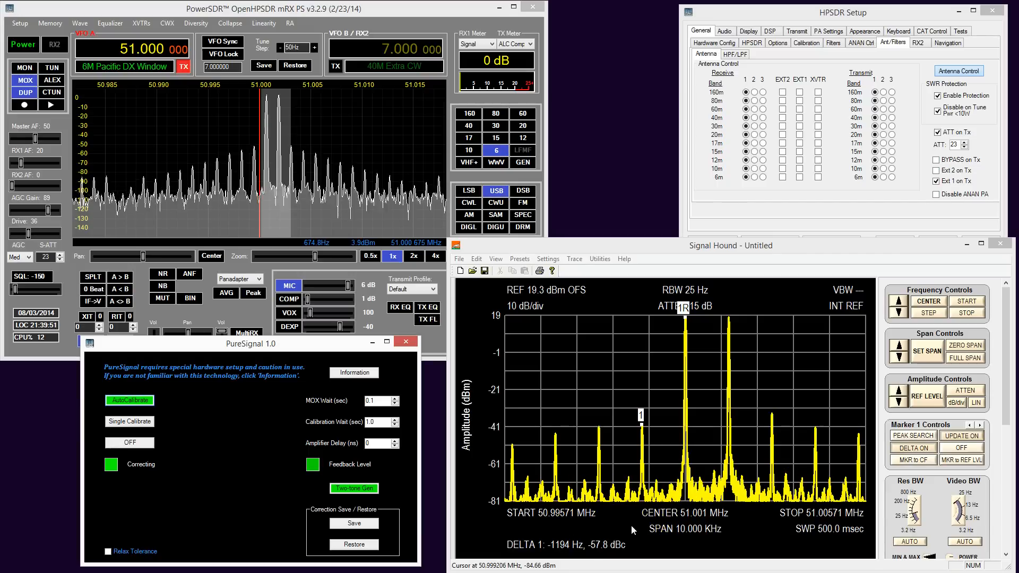
click(312, 464)
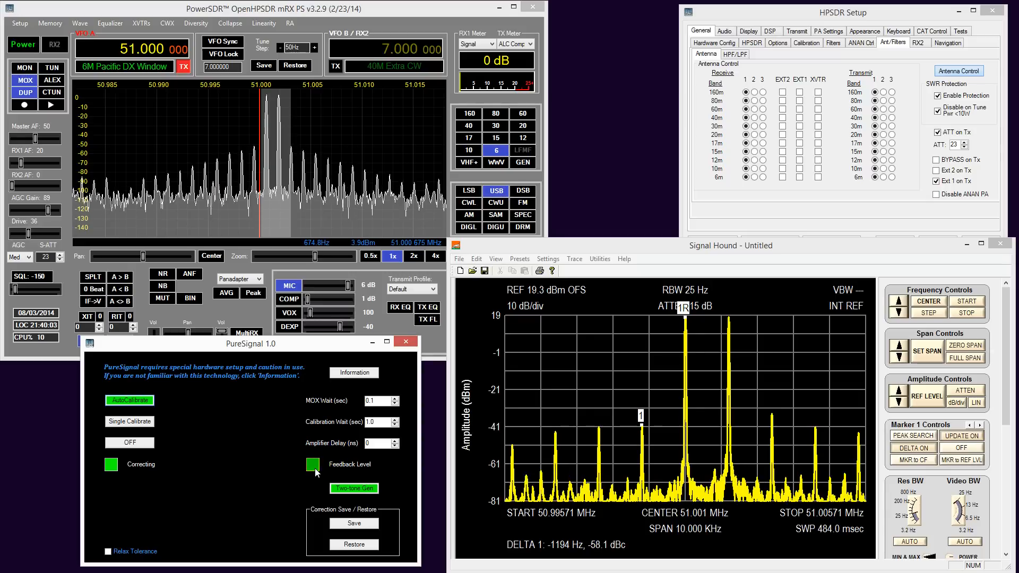
click(312, 464)
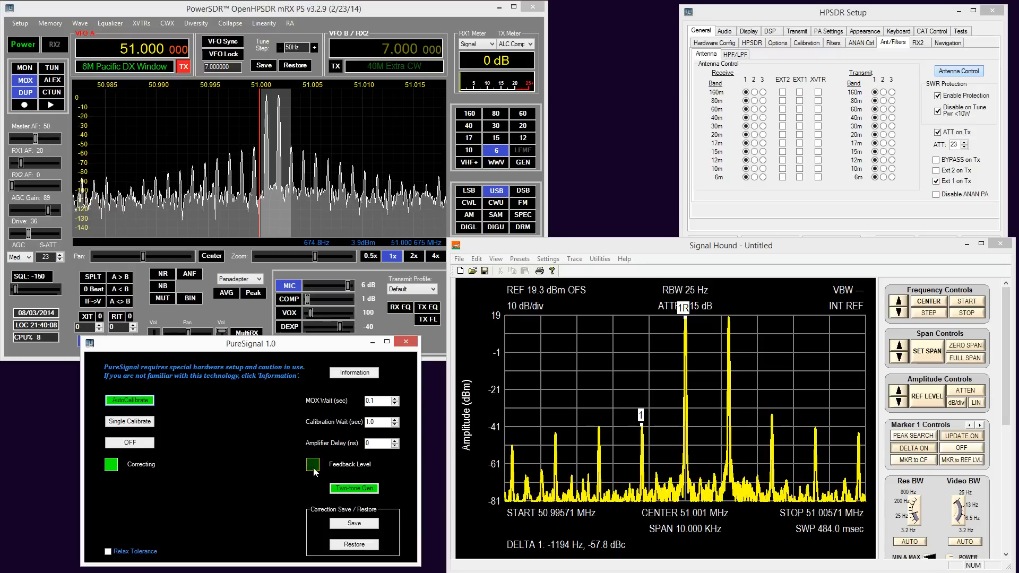
click(313, 463)
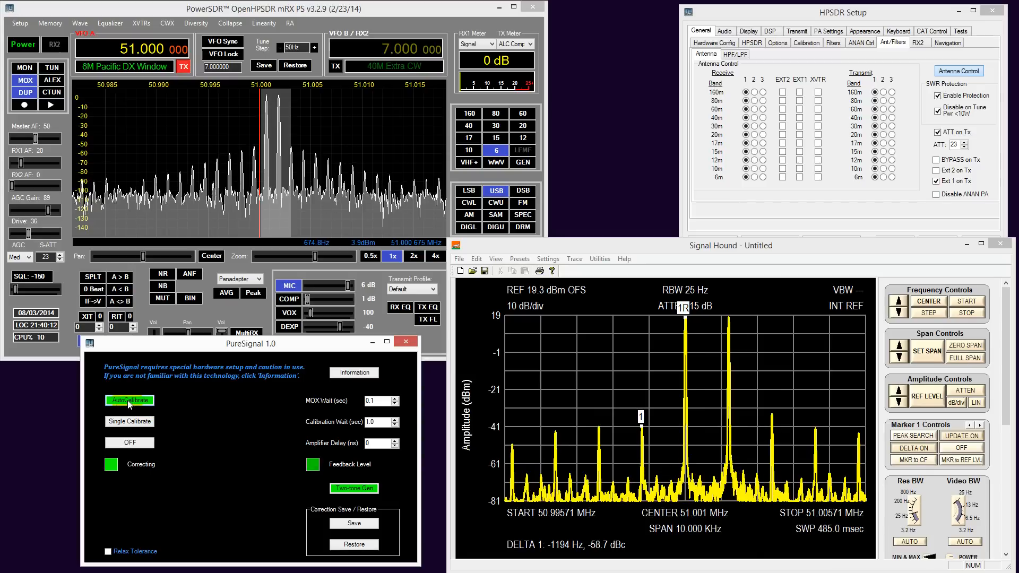
Switch AutoCalibrate off then on, distortion jumping to -40 dBc and recovering to about -60 dBc
click(128, 400)
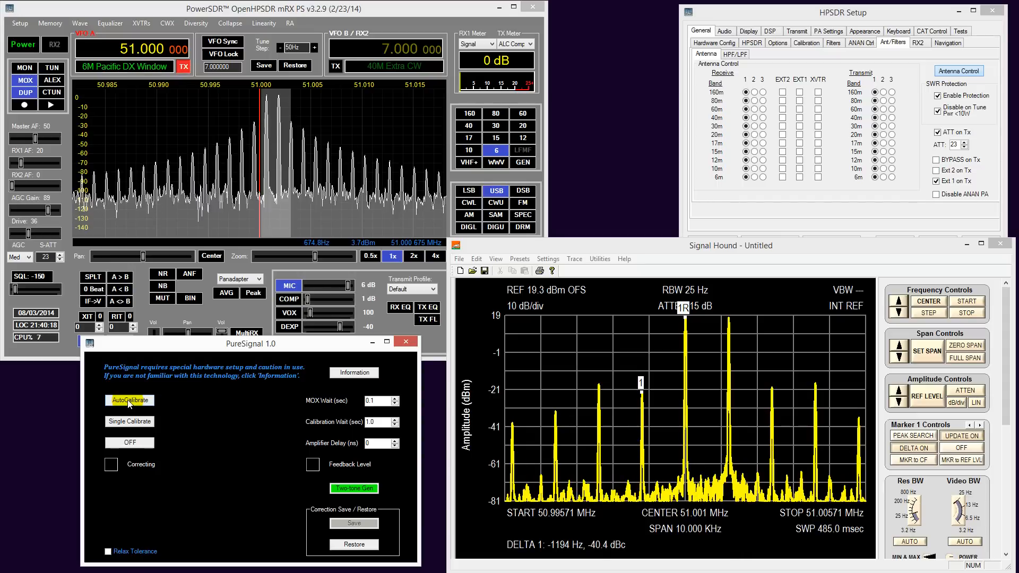
click(128, 399)
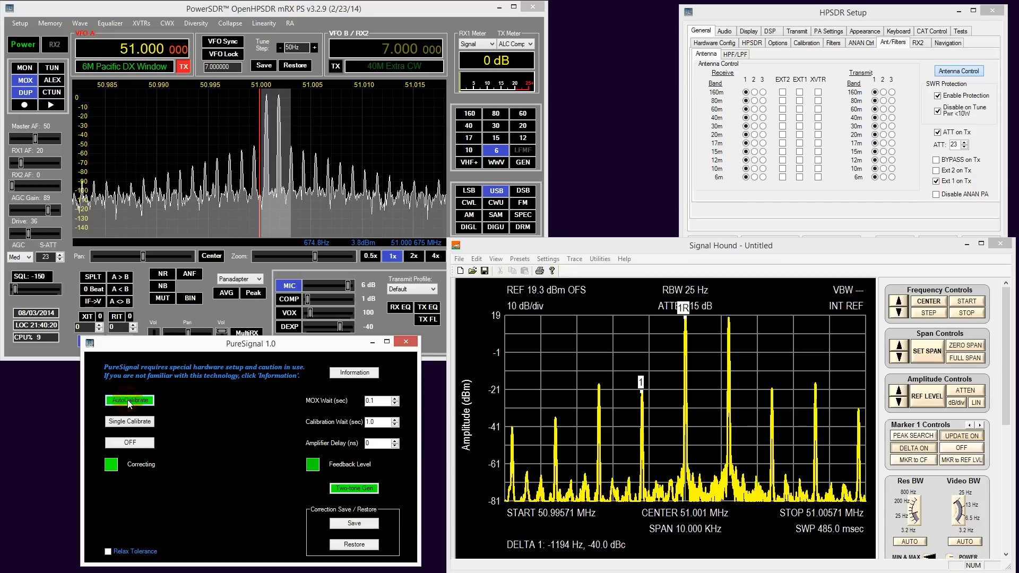
click(312, 464)
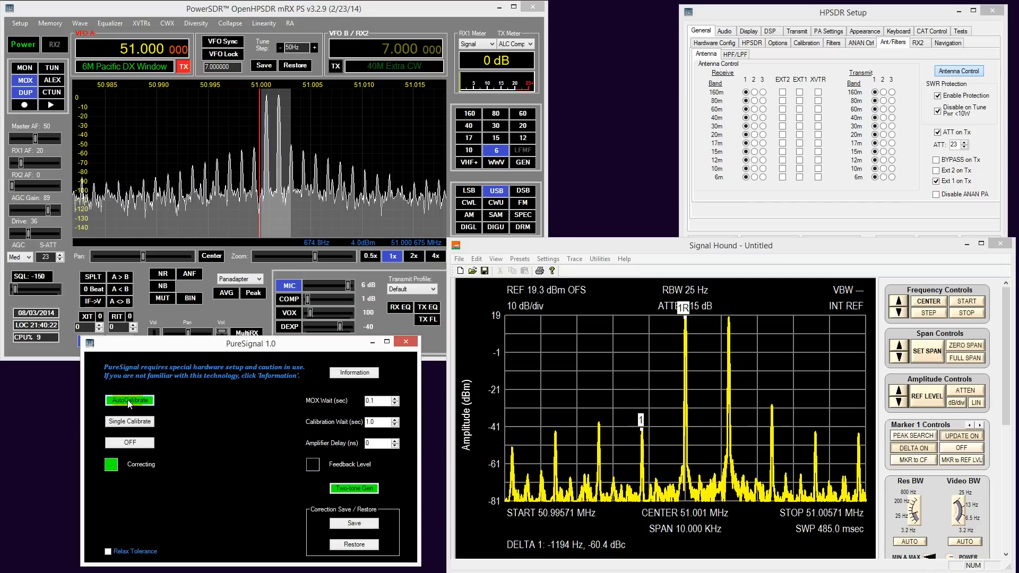